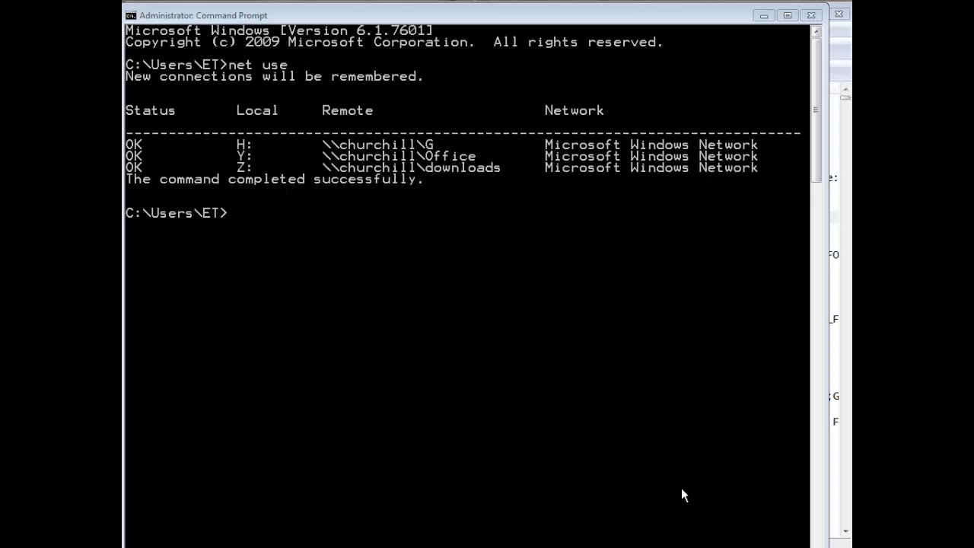
{"action": "mouse_move", "coordinate": [593, 398]}
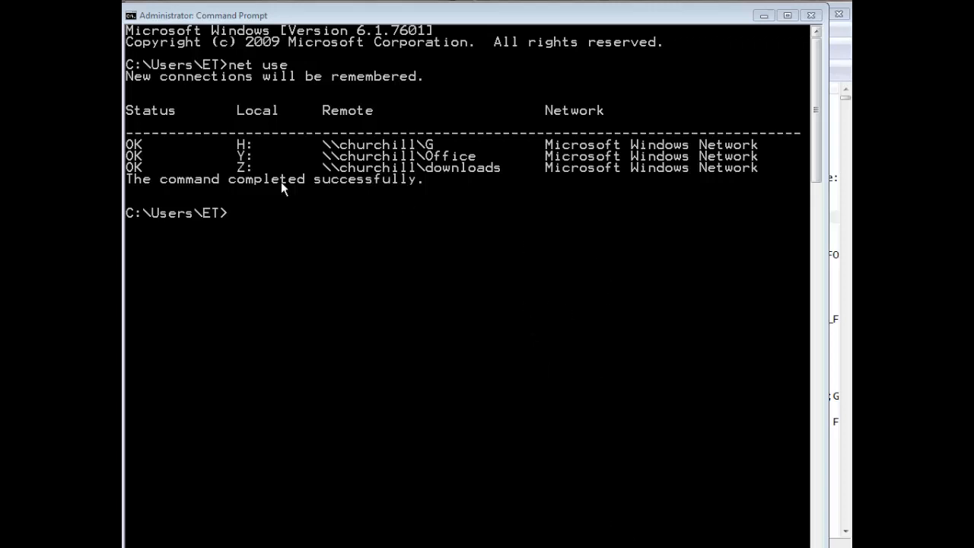
{"action": "mouse_move", "coordinate": [390, 191]}
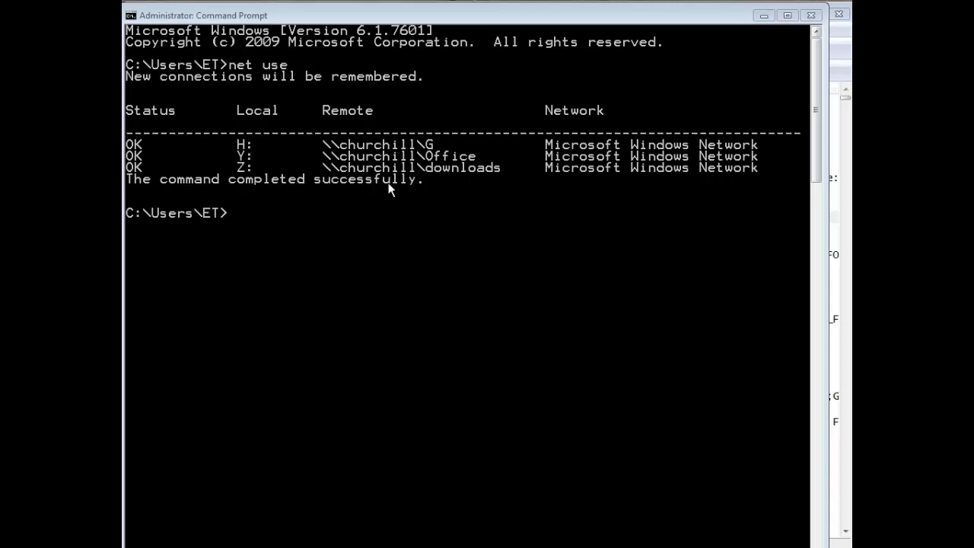
{"action": "mouse_move", "coordinate": [394, 148]}
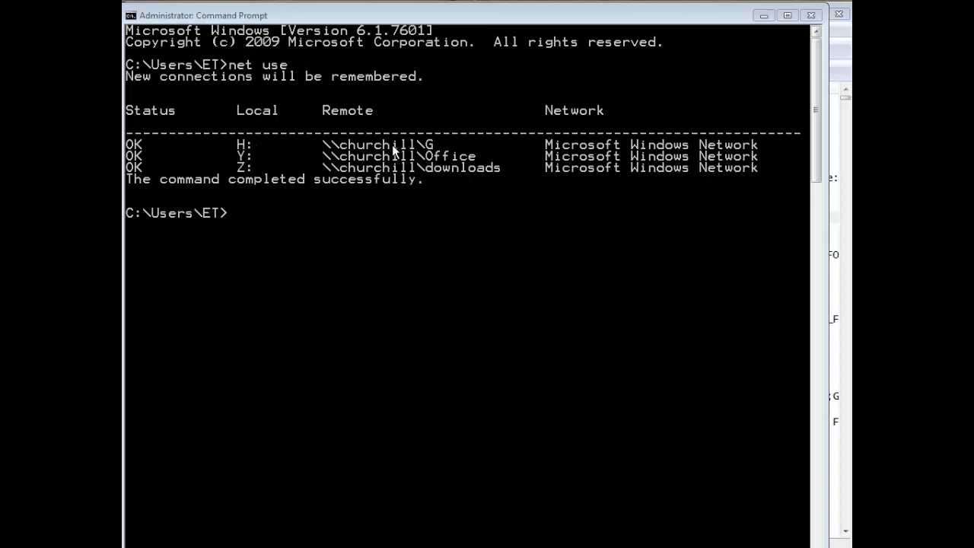
{"action": "mouse_move", "coordinate": [320, 135]}
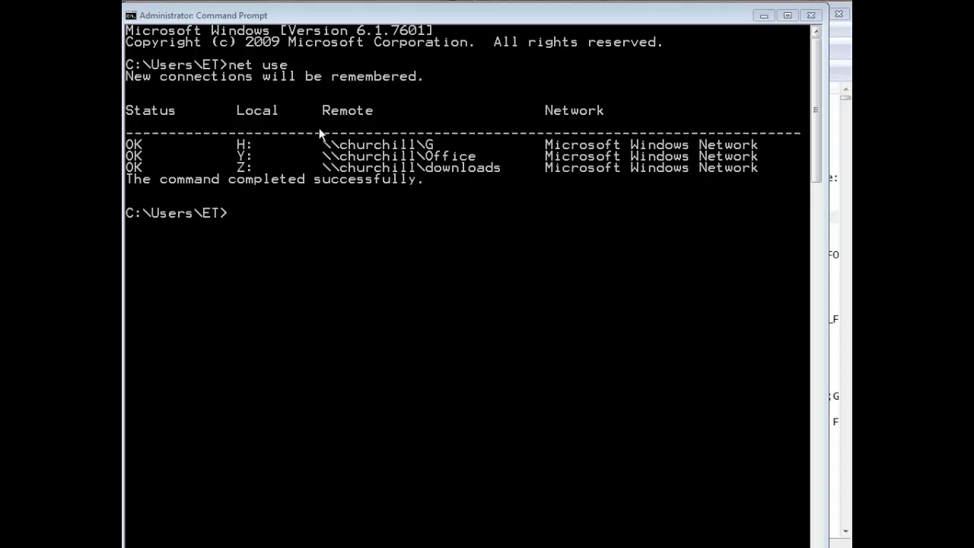
{"action": "mouse_move", "coordinate": [297, 158]}
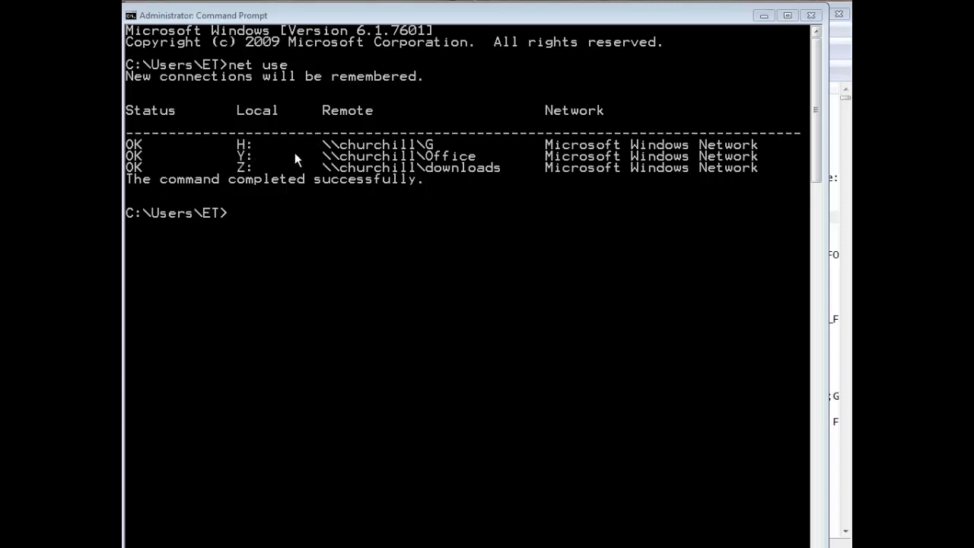
{"action": "mouse_move", "coordinate": [792, 487]}
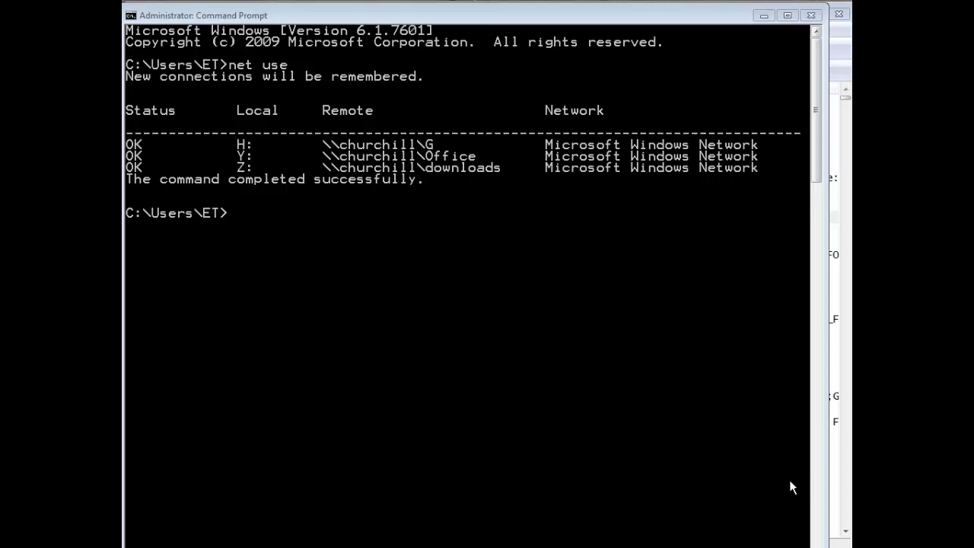
{"action": "mouse_move", "coordinate": [735, 428]}
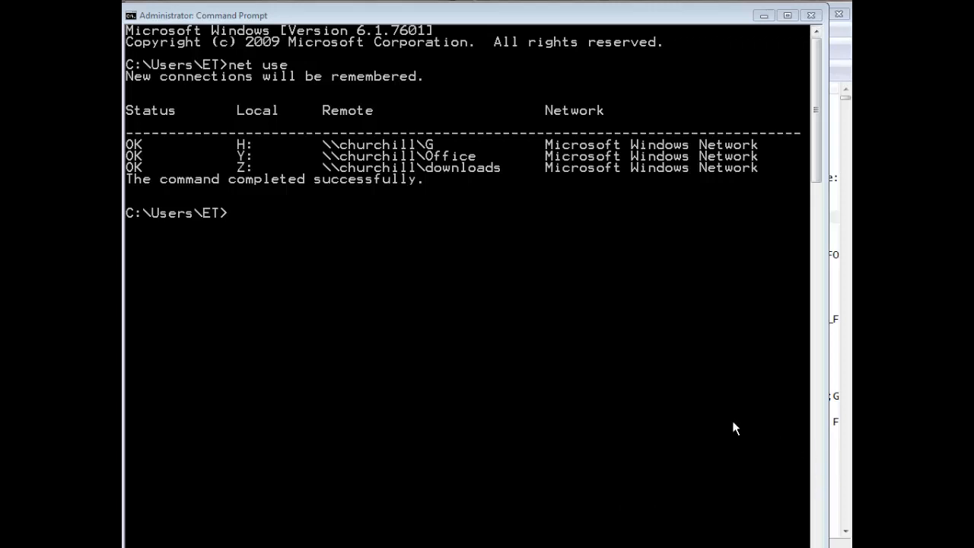
{"action": "mouse_move", "coordinate": [516, 294]}
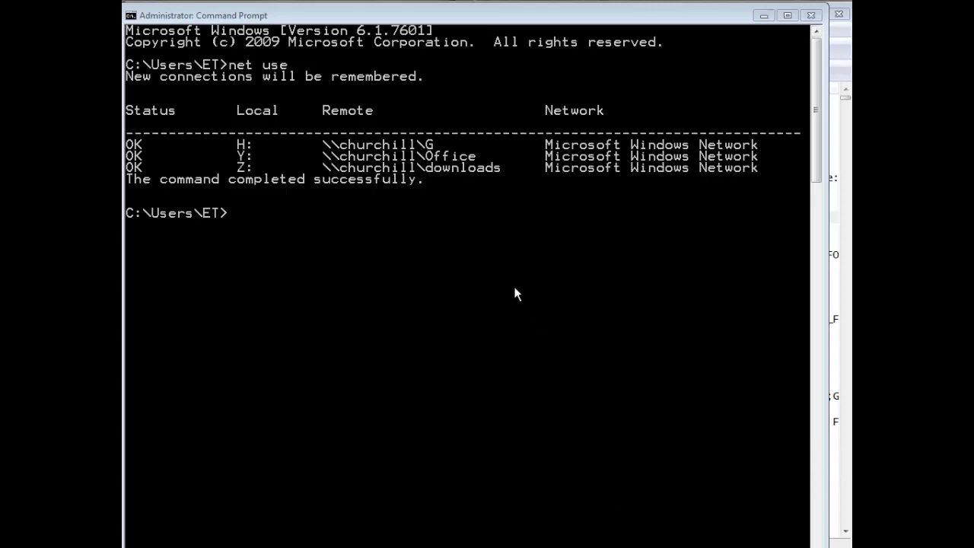
{"action": "mouse_move", "coordinate": [252, 145]}
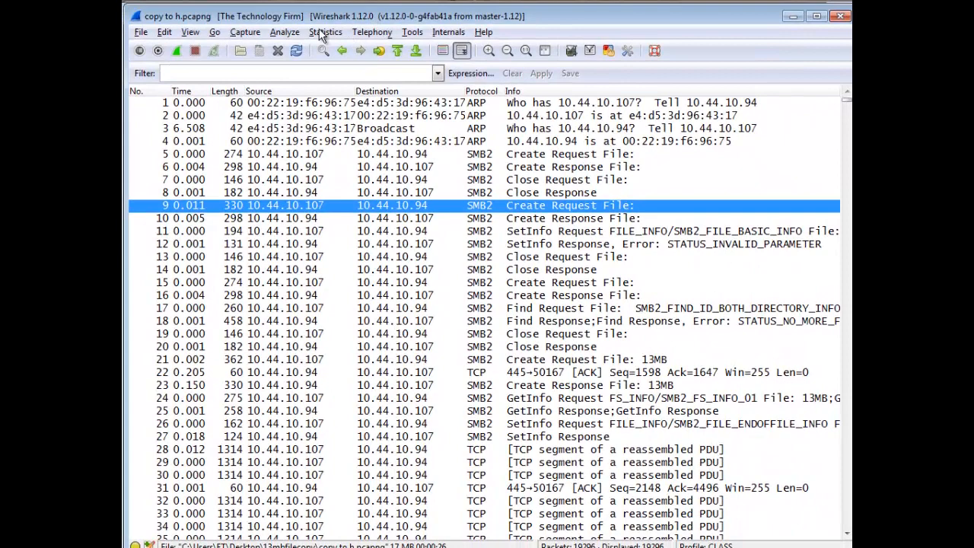
{"action": "mouse_move", "coordinate": [513, 415]}
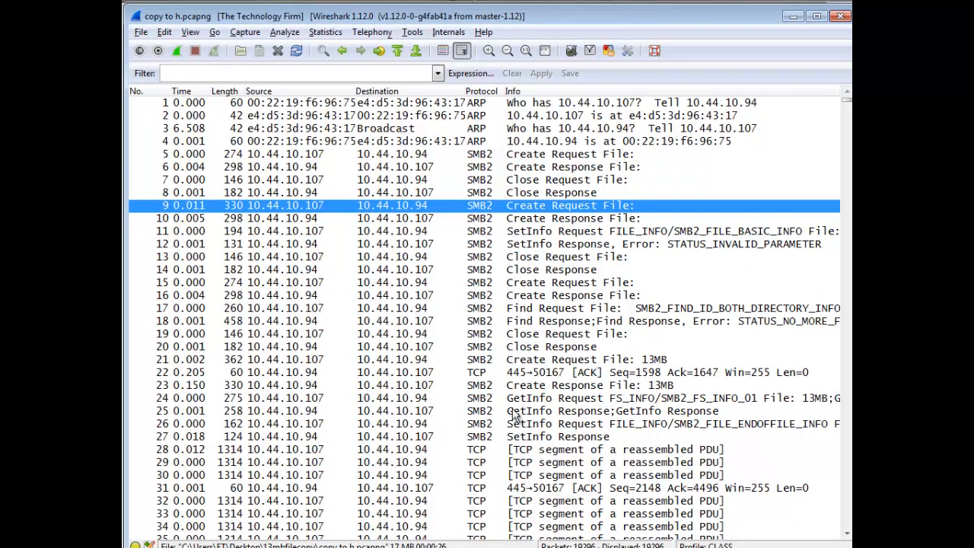
Scroll the copy to h packet list around packet 21, the 13MB create request.
{"action": "scroll", "scroll_direction": "down", "scroll_amount": 3}
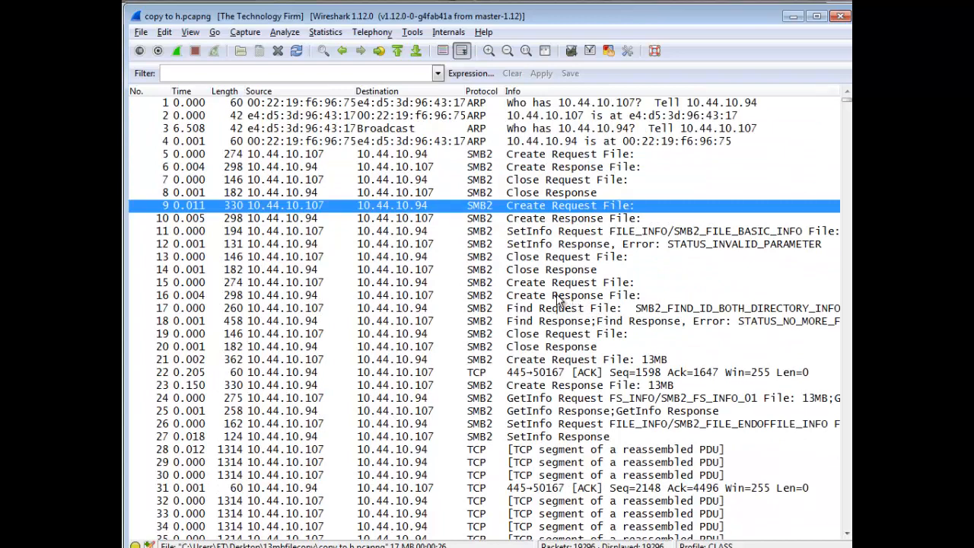
{"action": "mouse_move", "coordinate": [559, 299]}
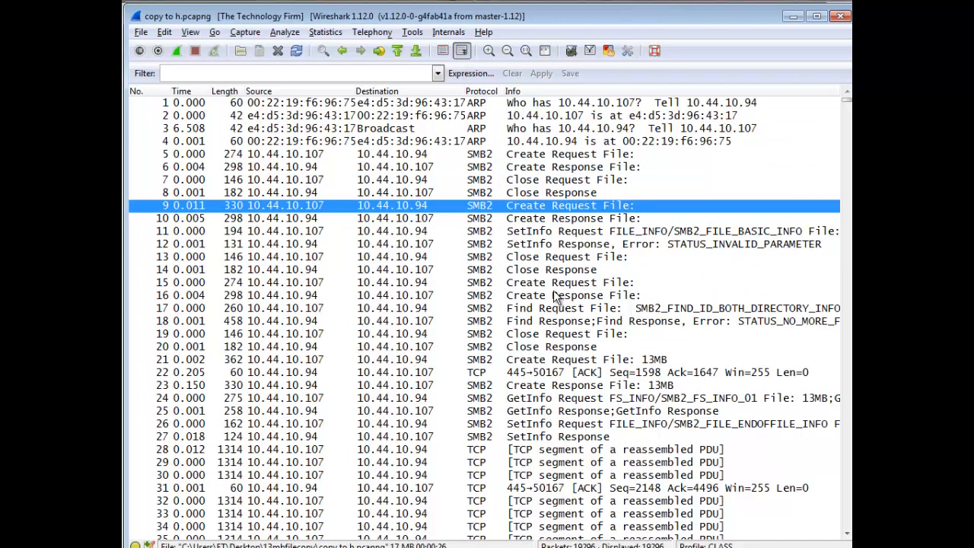
{"action": "mouse_move", "coordinate": [557, 299]}
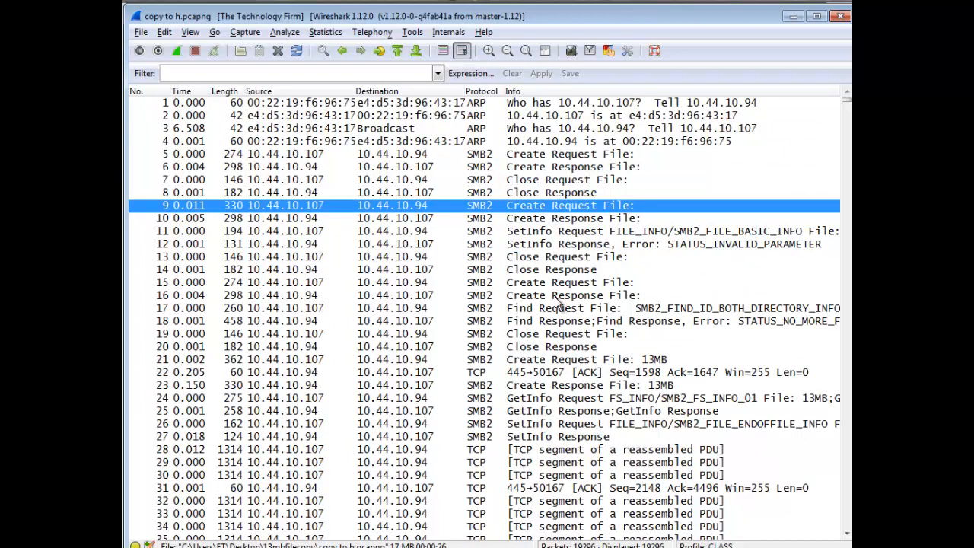
{"action": "mouse_move", "coordinate": [544, 307]}
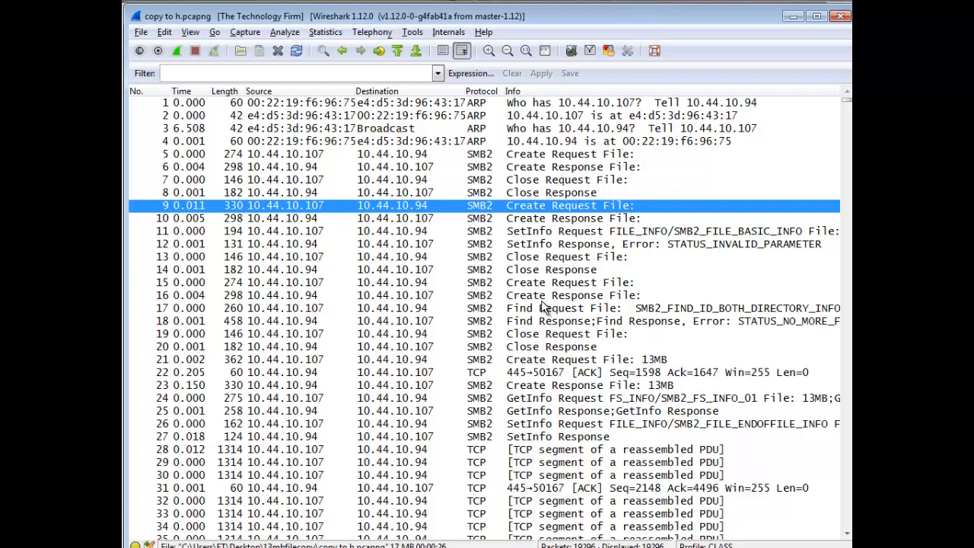
{"action": "mouse_move", "coordinate": [548, 420]}
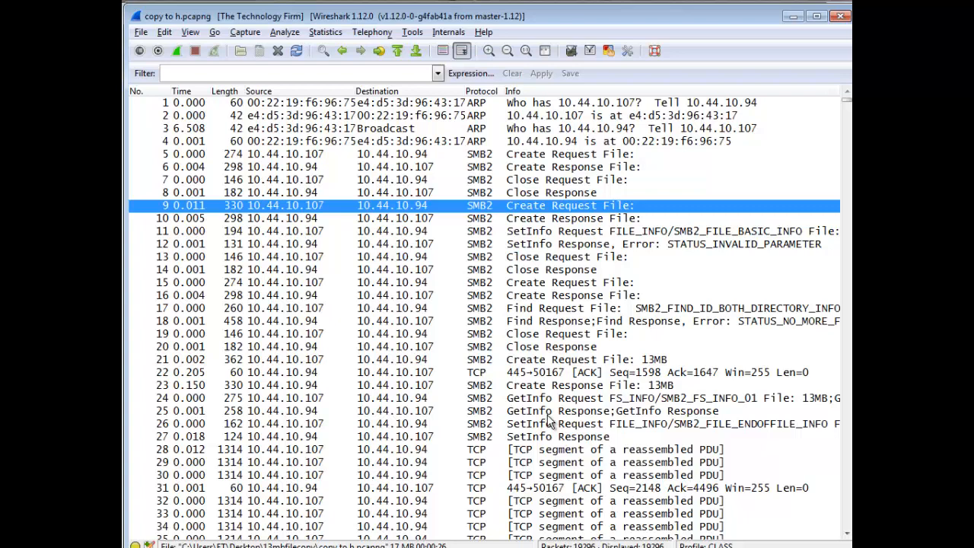
{"action": "mouse_move", "coordinate": [613, 427]}
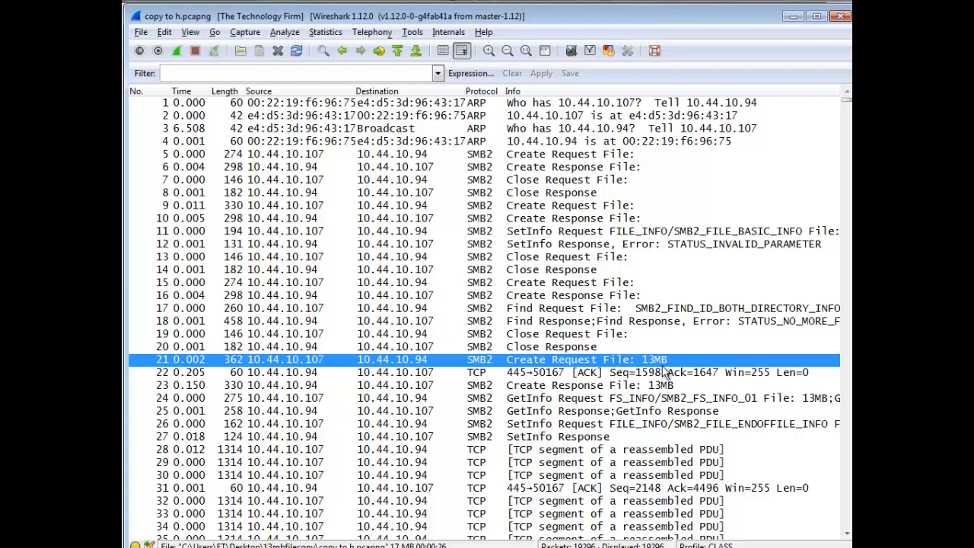
{"action": "mouse_move", "coordinate": [396, 358]}
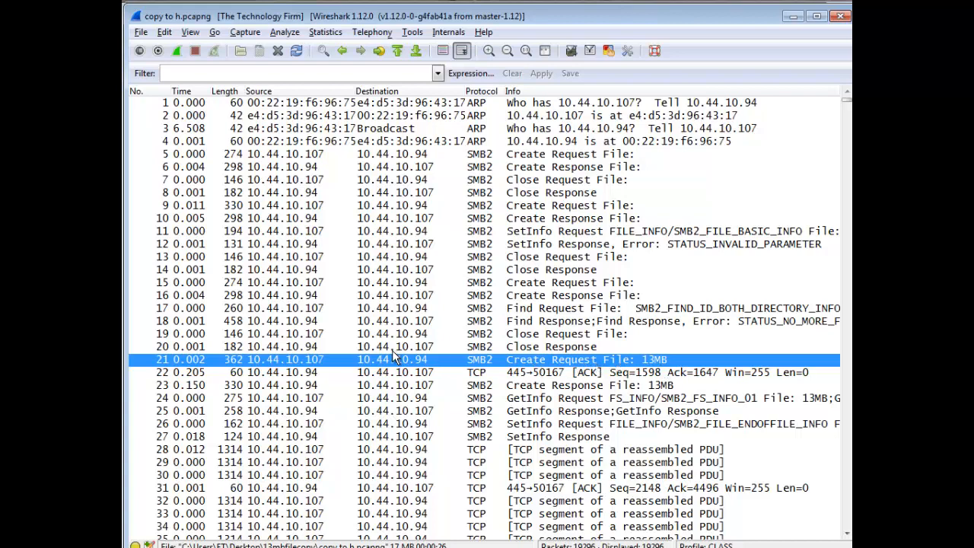
{"action": "right_click", "coordinate": [392, 359]}
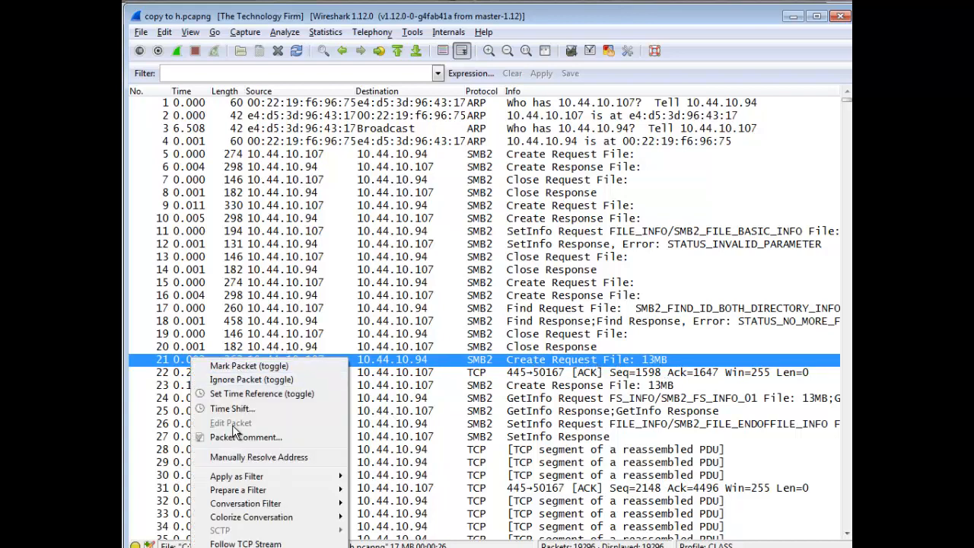
{"action": "mouse_move", "coordinate": [261, 394]}
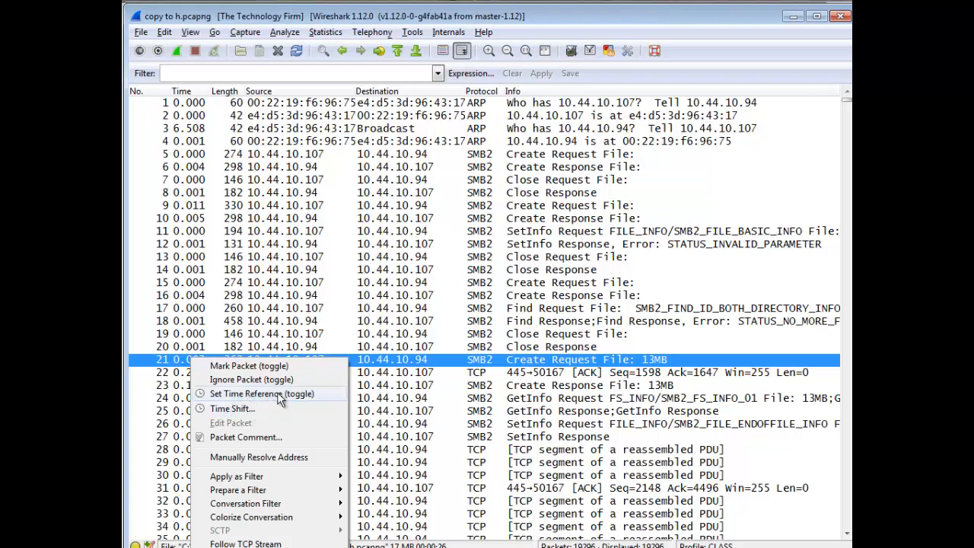
{"action": "left_click", "coordinate": [261, 394]}
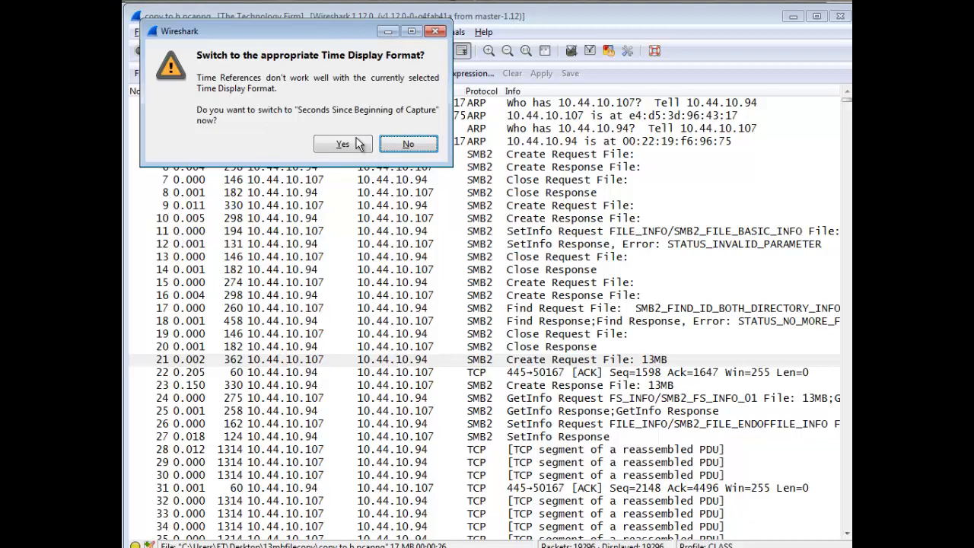
{"action": "left_click", "coordinate": [342, 144]}
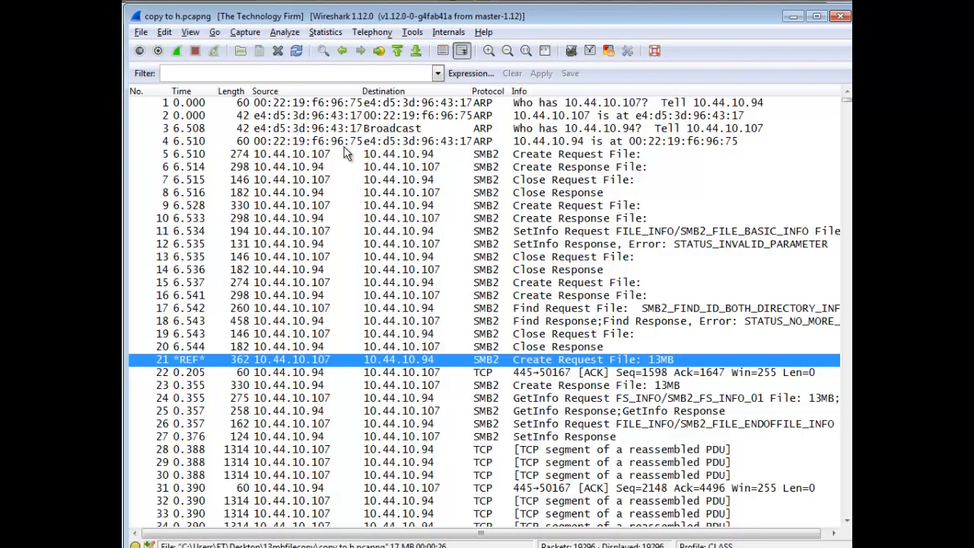
{"action": "scroll", "scroll_direction": "down", "scroll_amount": 3}
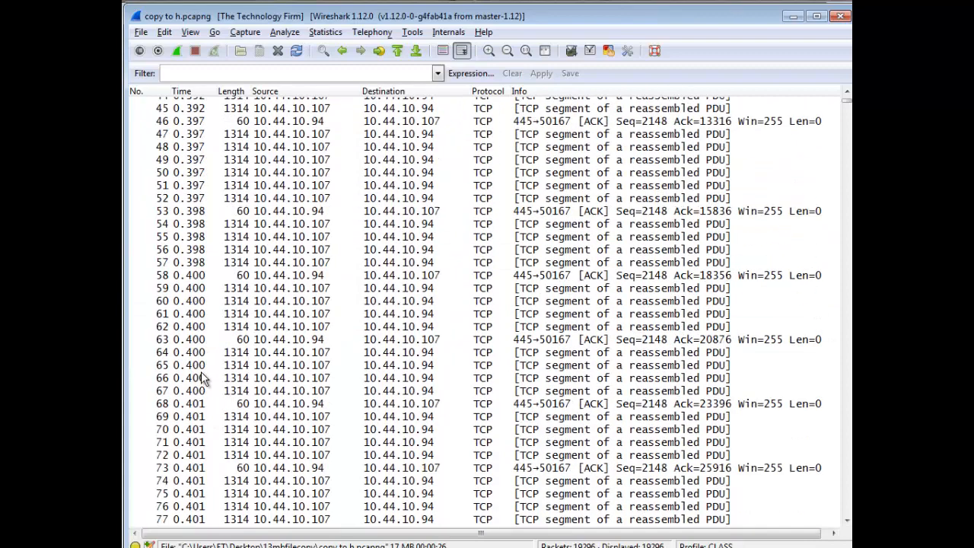
{"action": "scroll", "scroll_direction": "down", "scroll_amount": 3}
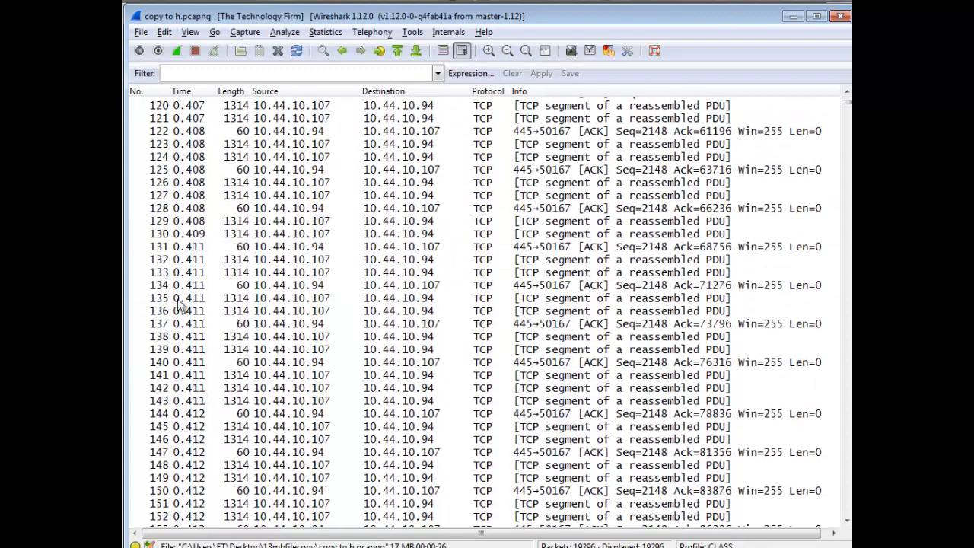
{"action": "mouse_move", "coordinate": [354, 327]}
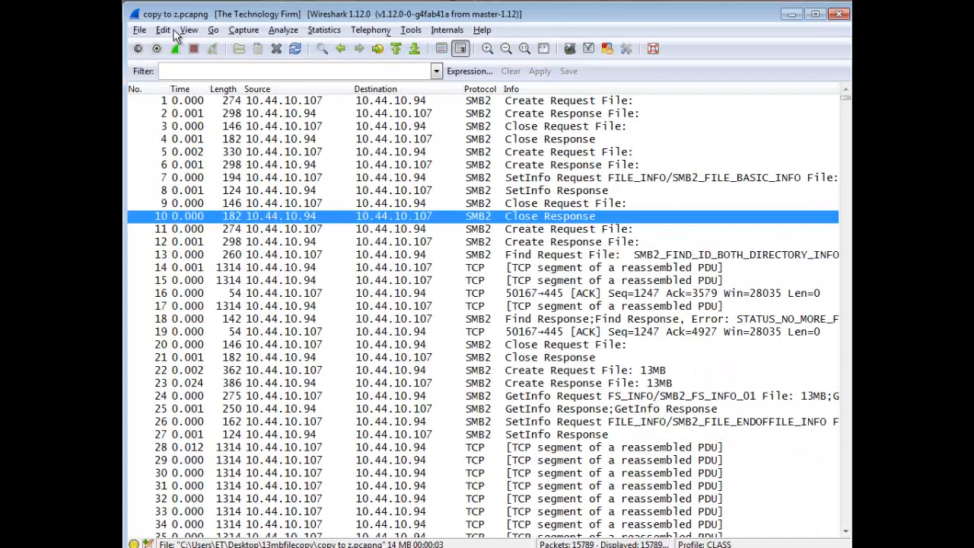
{"action": "mouse_move", "coordinate": [364, 280]}
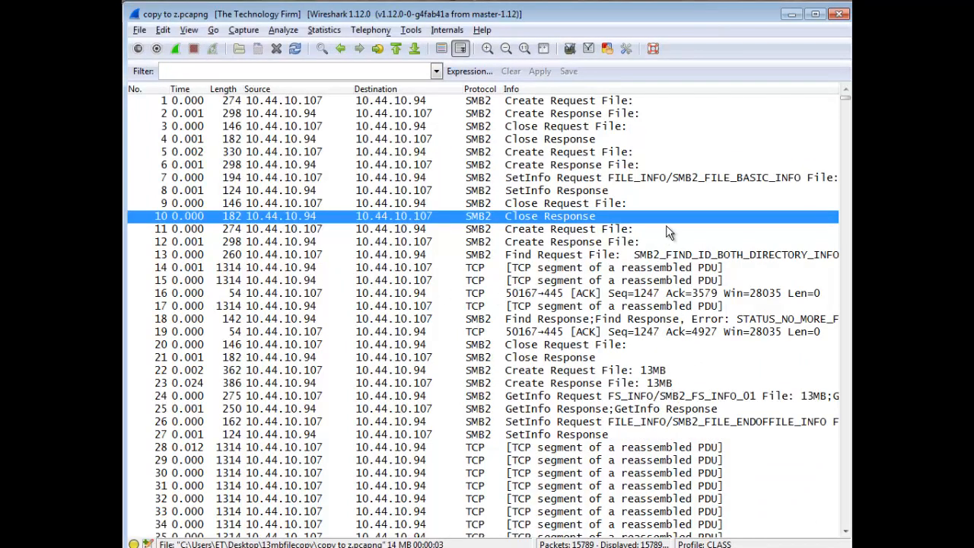
{"action": "mouse_move", "coordinate": [592, 419]}
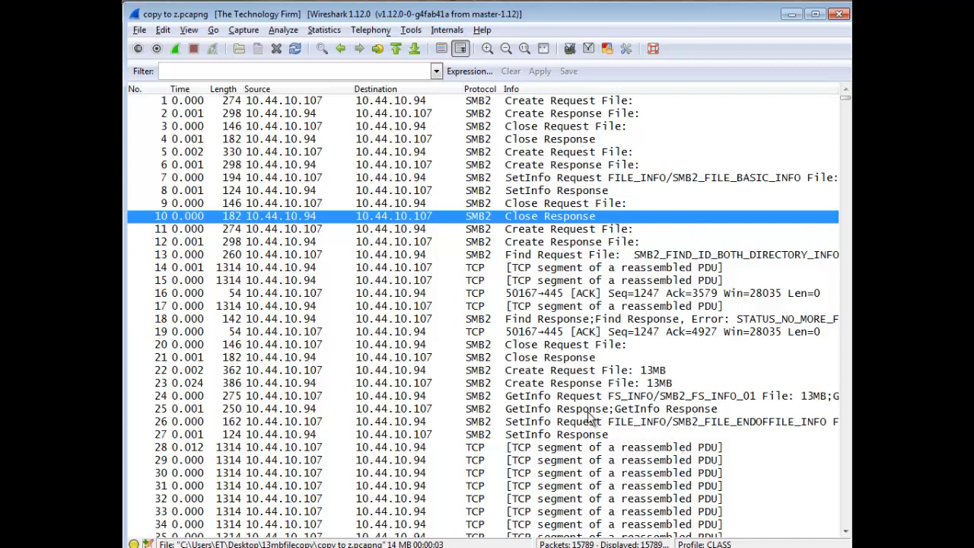
Set packet 22, the Create Request File: 13MB, as time reference in copy to z.
{"action": "left_click", "coordinate": [578, 370]}
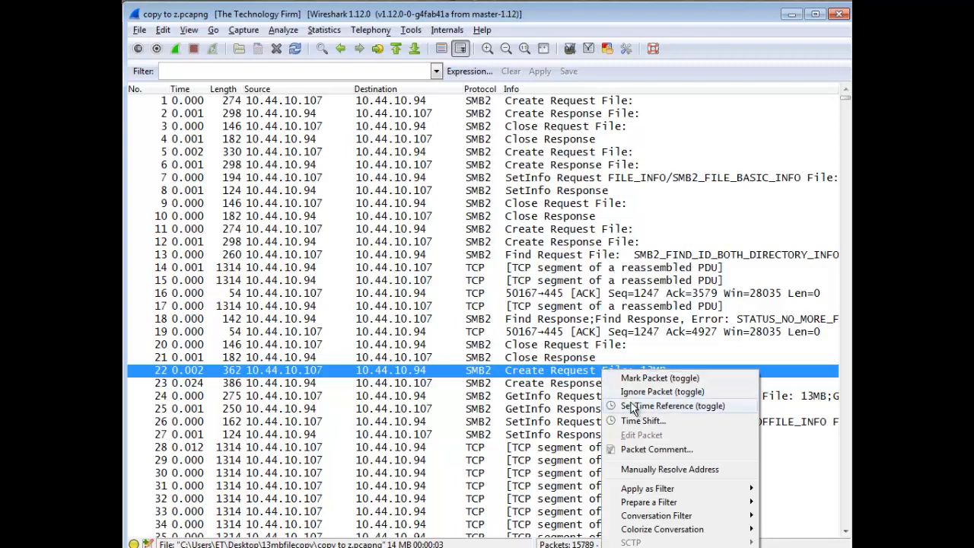
{"action": "left_click", "coordinate": [673, 406]}
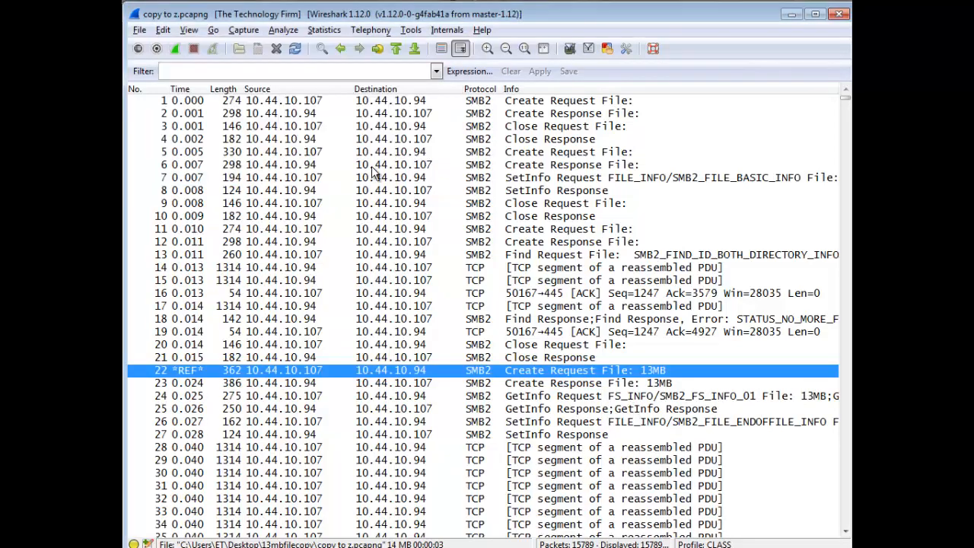
{"action": "mouse_move", "coordinate": [538, 383]}
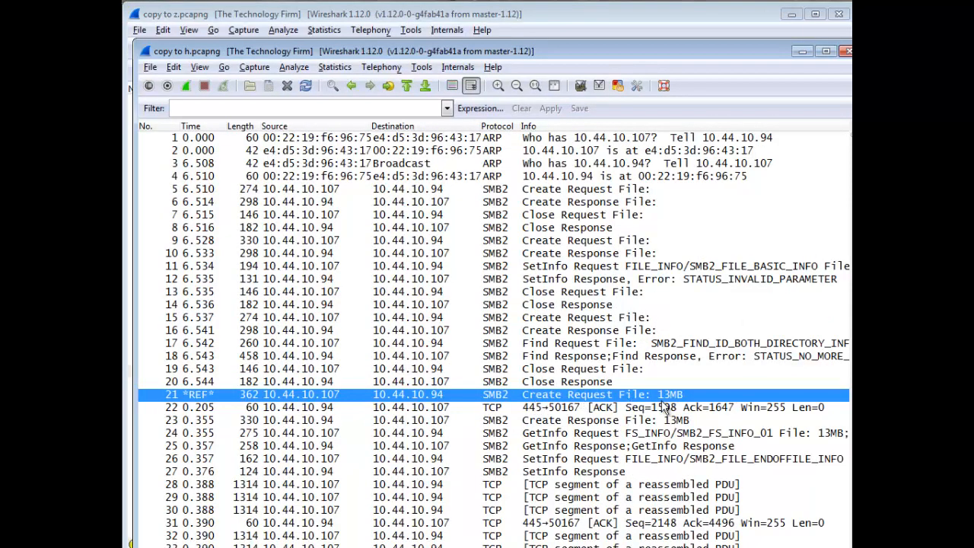
{"action": "mouse_move", "coordinate": [550, 358]}
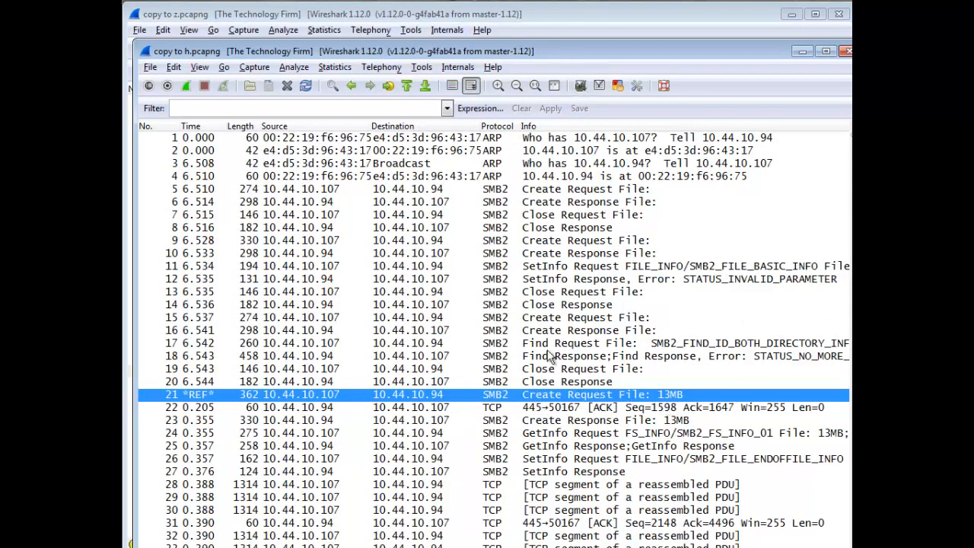
{"action": "mouse_move", "coordinate": [514, 396]}
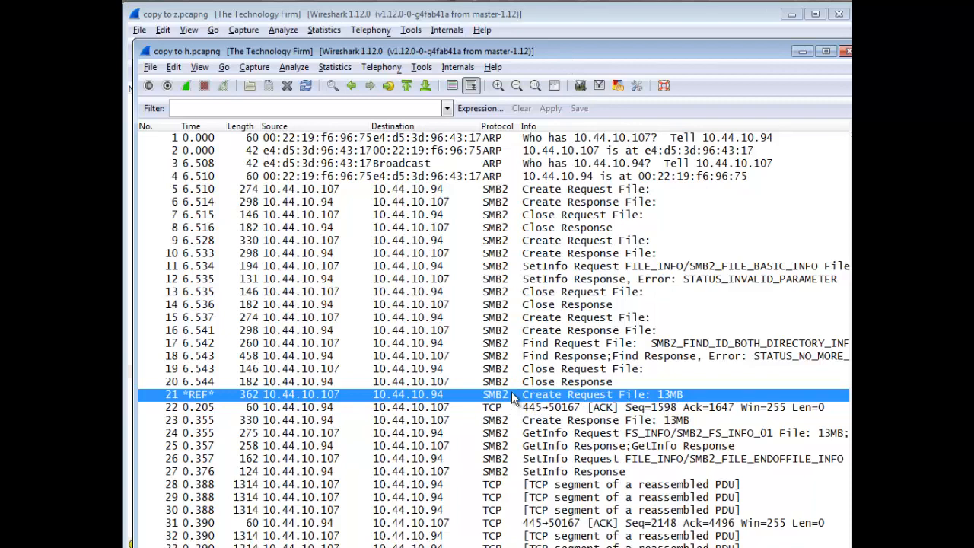
Scroll to the end of the H copy and select Close Response packet 19283 after Read Response 19276.
{"action": "scroll", "scroll_direction": "down", "scroll_amount": 3}
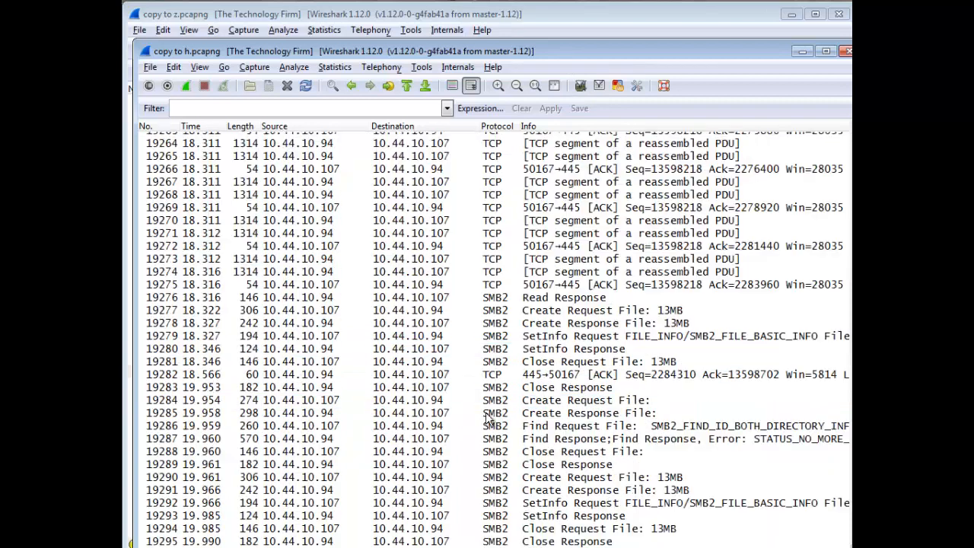
{"action": "mouse_move", "coordinate": [582, 298]}
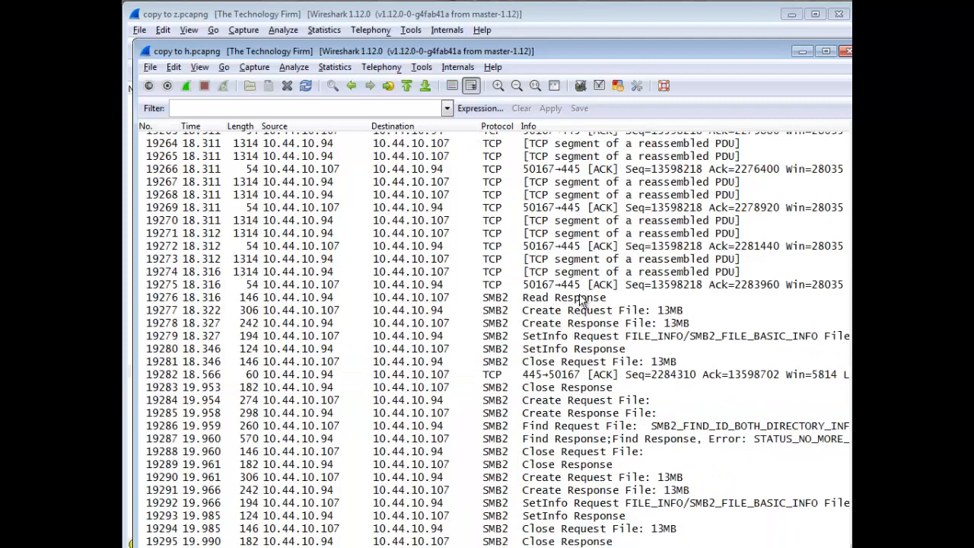
{"action": "left_click", "coordinate": [563, 297]}
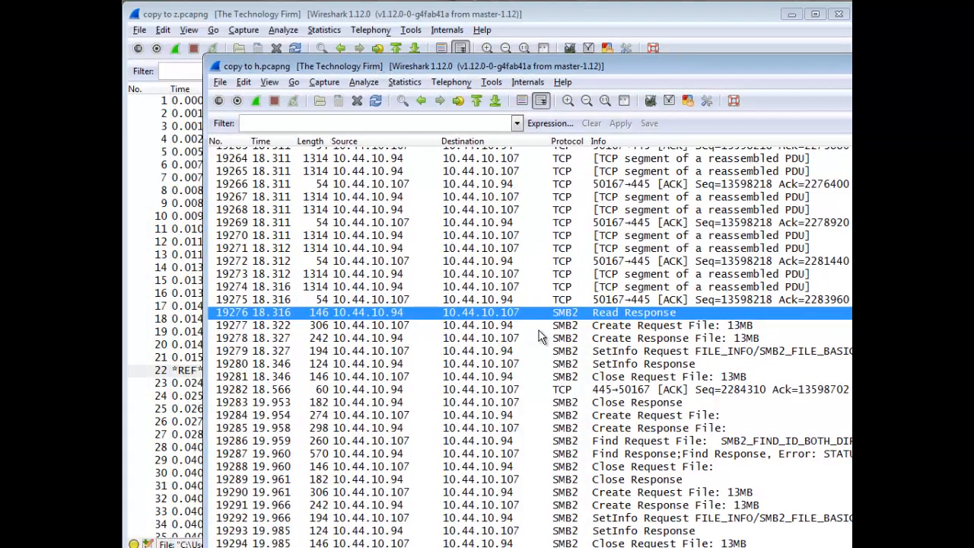
{"action": "mouse_move", "coordinate": [308, 21]}
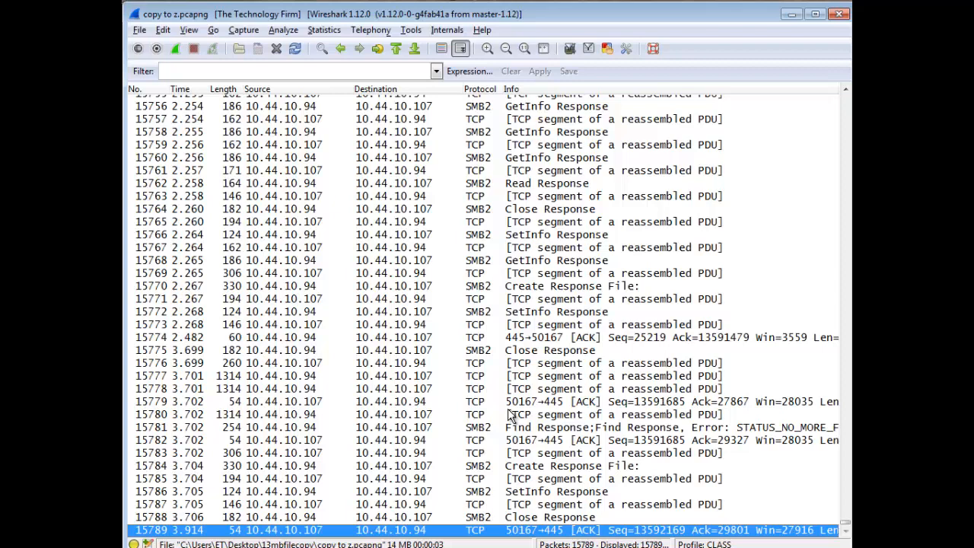
{"action": "mouse_move", "coordinate": [554, 331]}
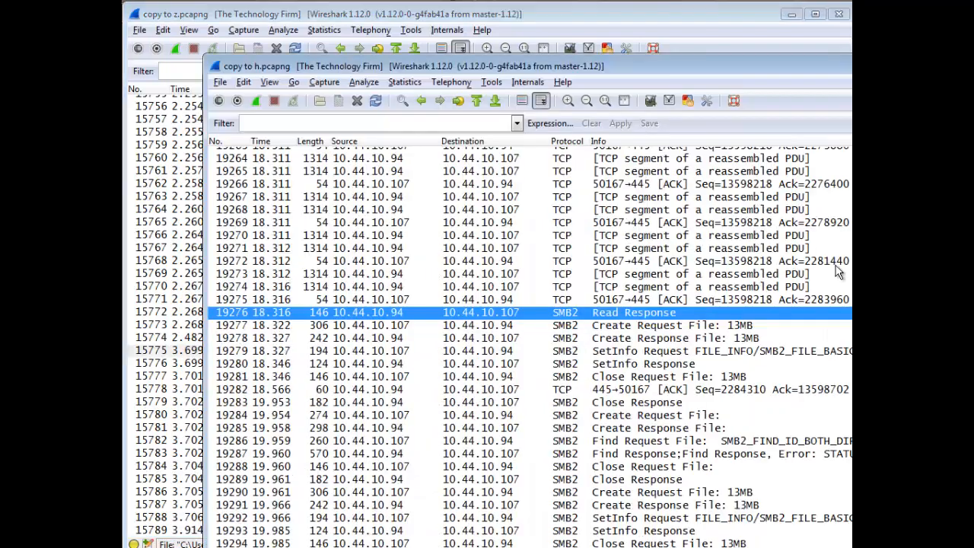
{"action": "mouse_move", "coordinate": [636, 405]}
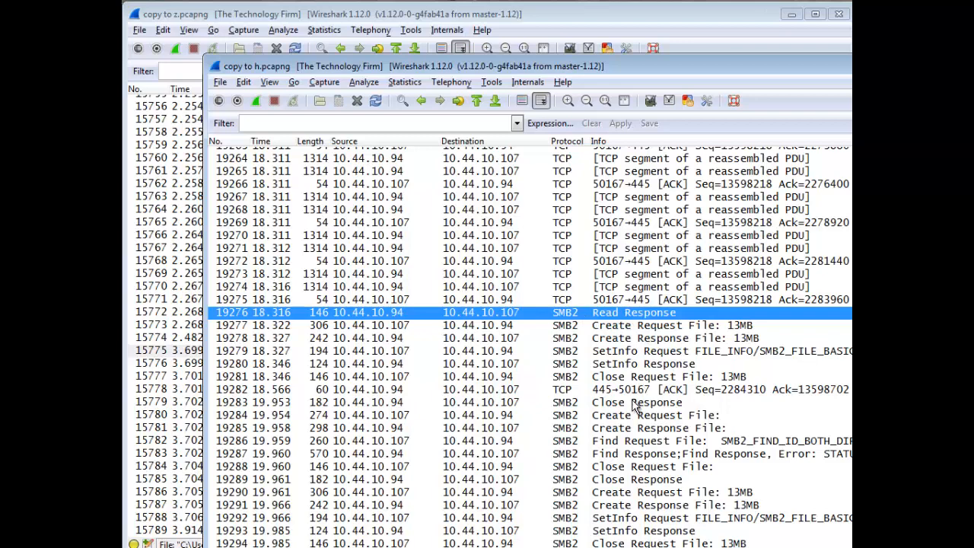
{"action": "left_click", "coordinate": [305, 402]}
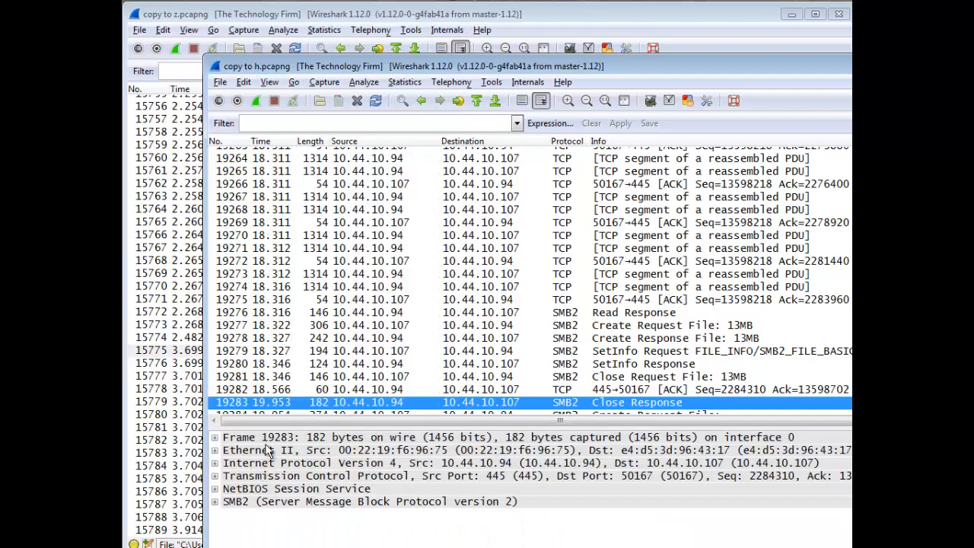
Expand Frame on packet 19283 and highlight its 1.387645 s time delta from the previous displayed frame.
{"action": "left_click", "coordinate": [215, 437]}
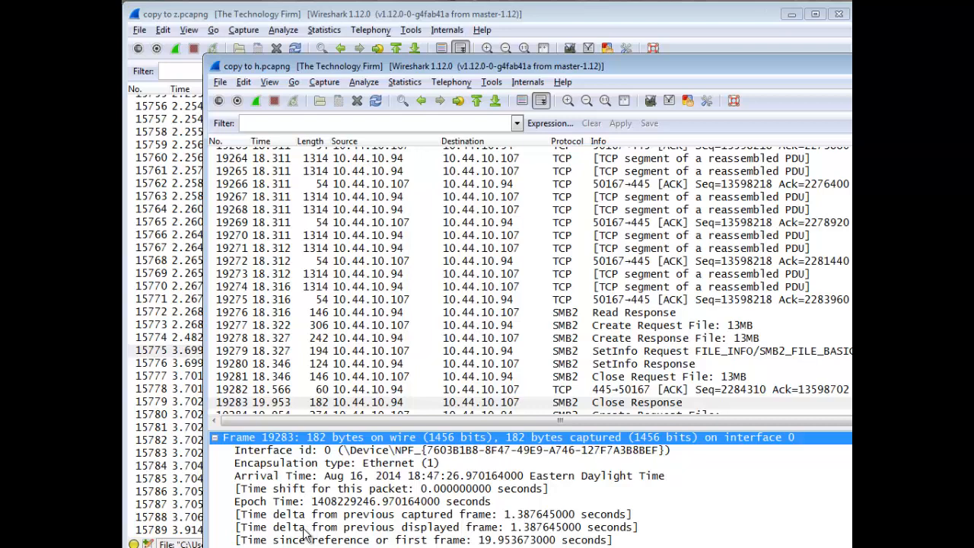
{"action": "left_click", "coordinate": [434, 527]}
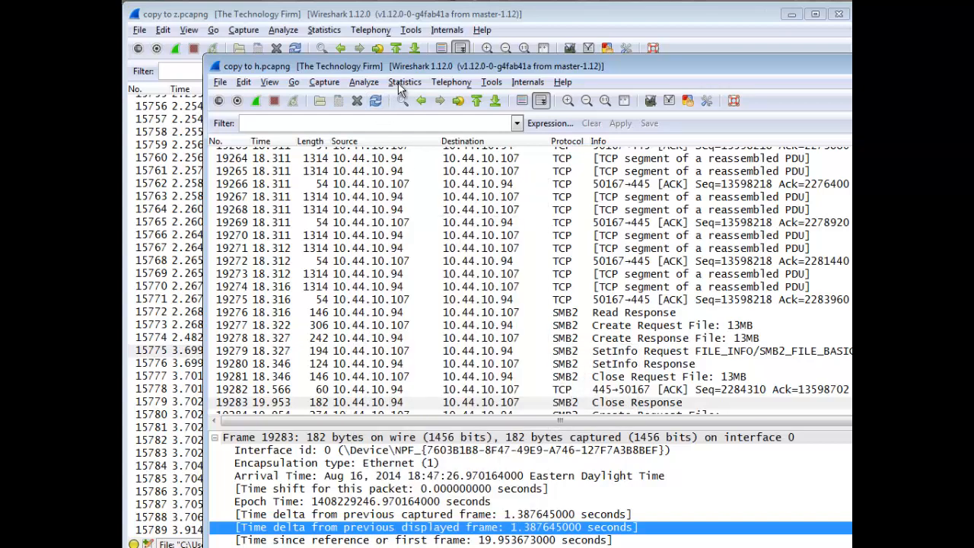
Plot Graph 1 as AVG(*) of frame.time_delta_displayed for the copy to h capture.
{"action": "left_click", "coordinate": [405, 81]}
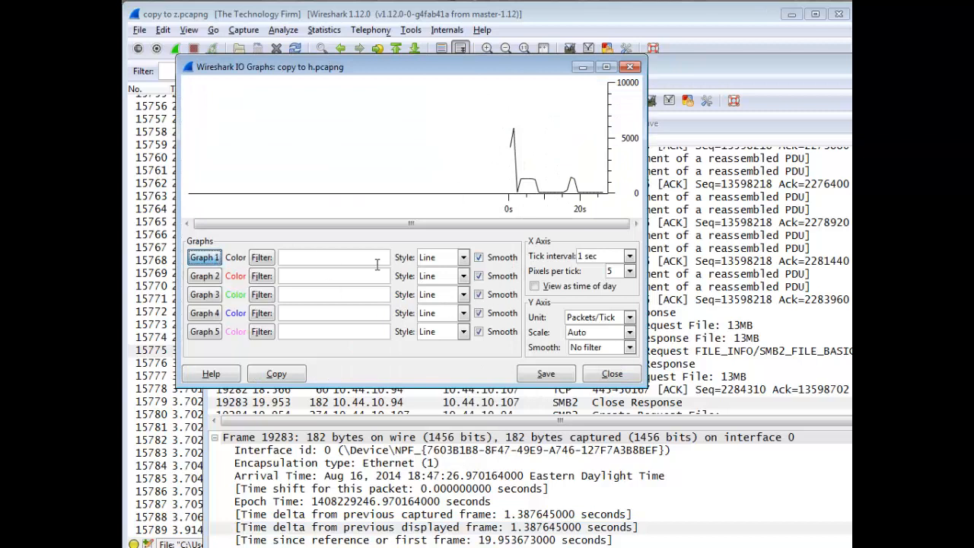
{"action": "left_click", "coordinate": [599, 318]}
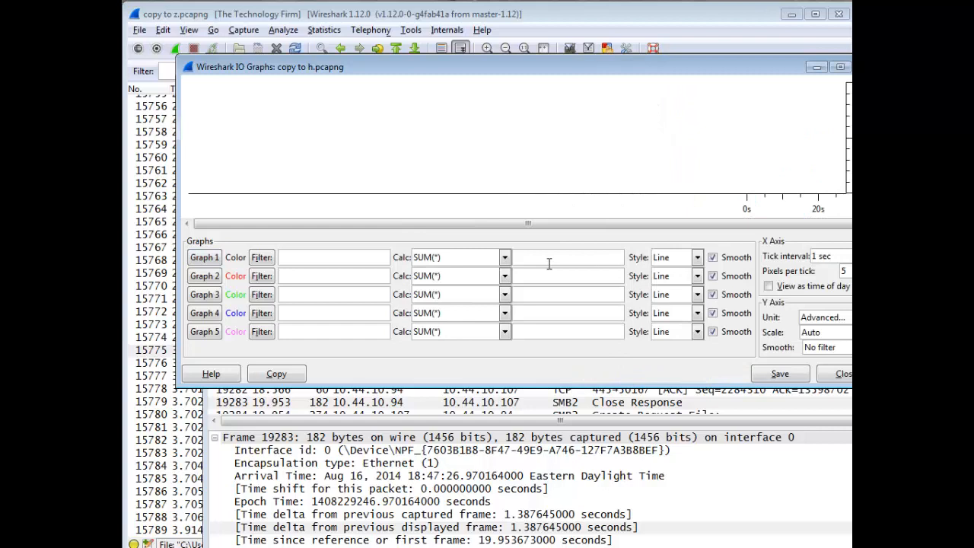
{"action": "type", "text": "frame.time_delta_displayed"}
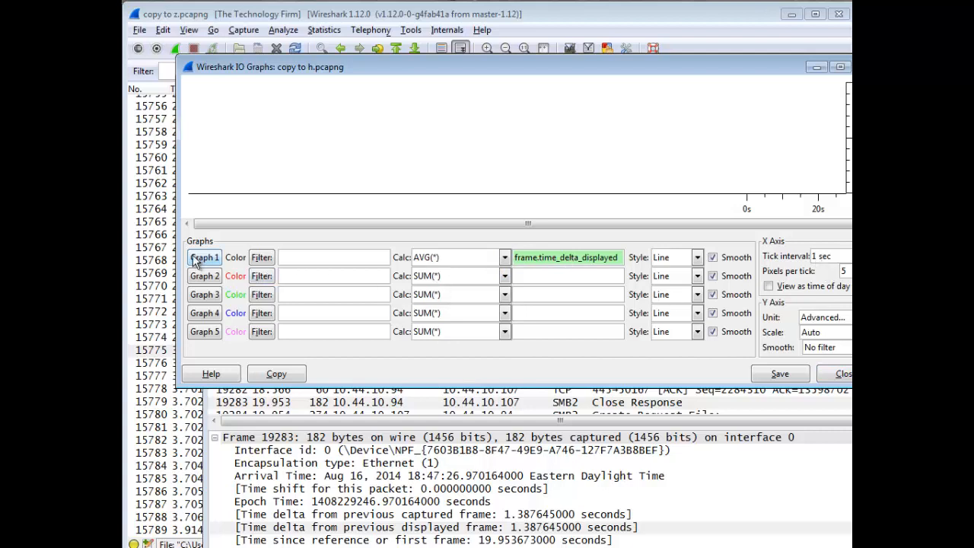
{"action": "left_click", "coordinate": [204, 258]}
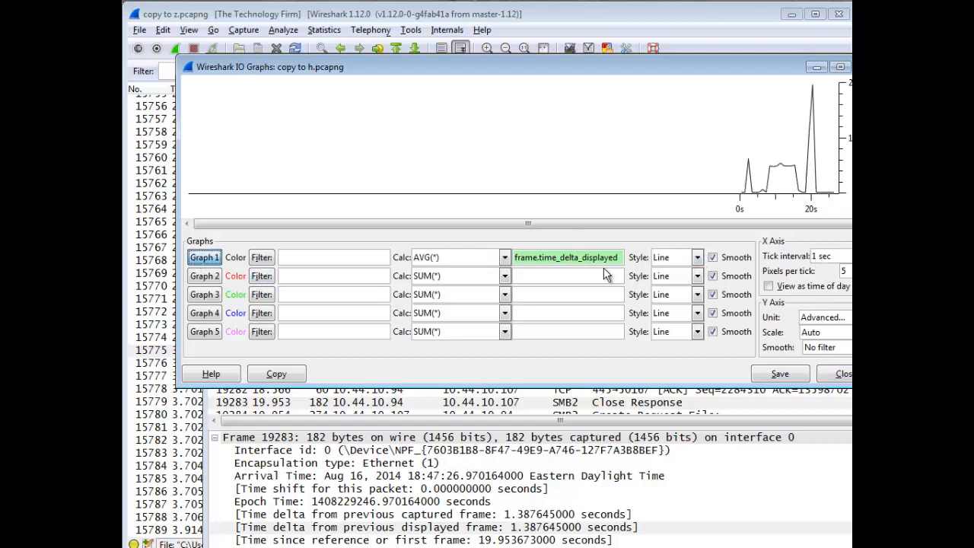
{"action": "mouse_move", "coordinate": [813, 166]}
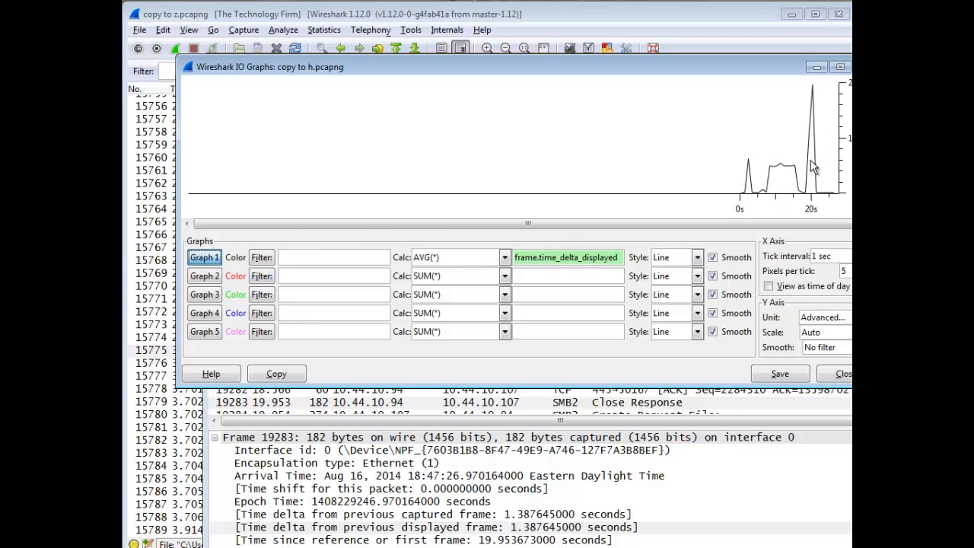
{"action": "mouse_move", "coordinate": [749, 187]}
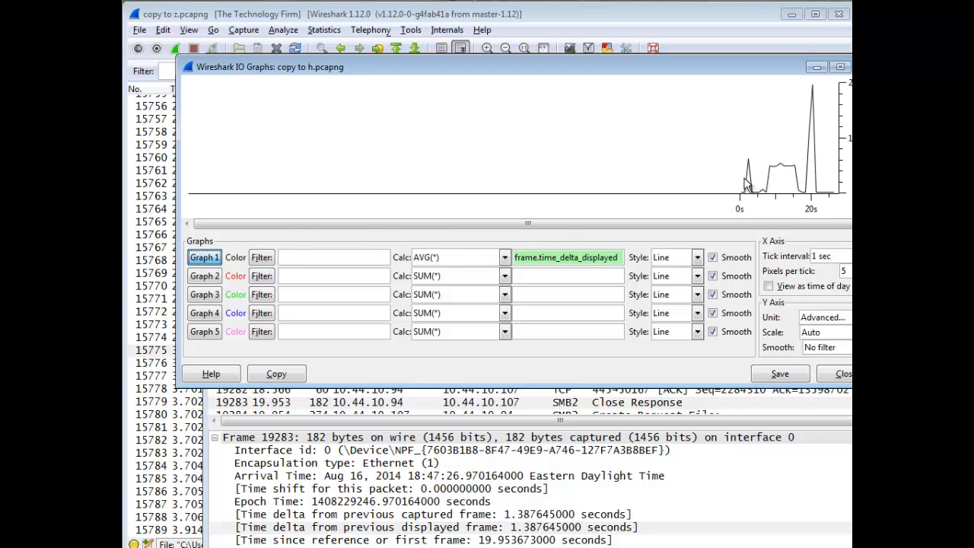
{"action": "mouse_move", "coordinate": [757, 75]}
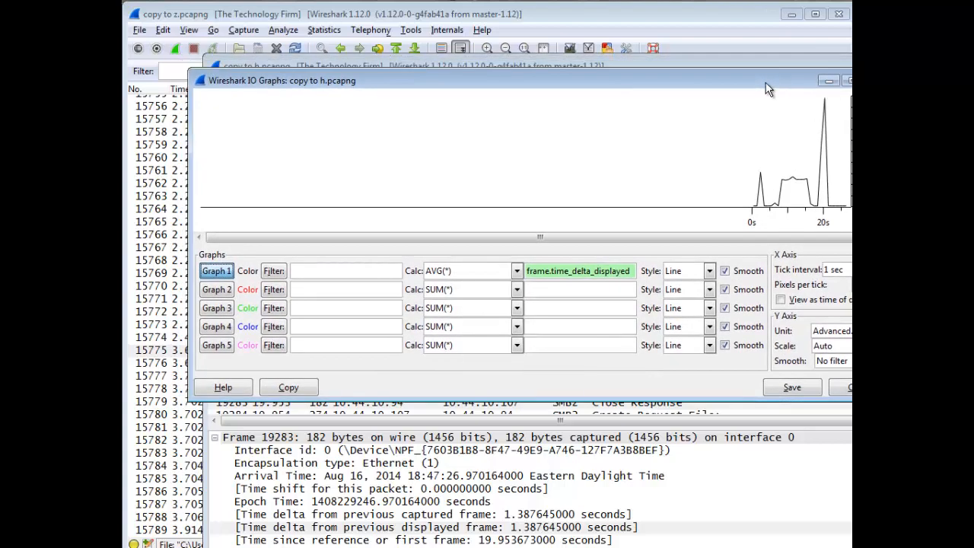
Create an IO Graph for copy to z averaging frame.time_delta_displayed with 0.1 s tick interval.
{"action": "left_click", "coordinate": [850, 80]}
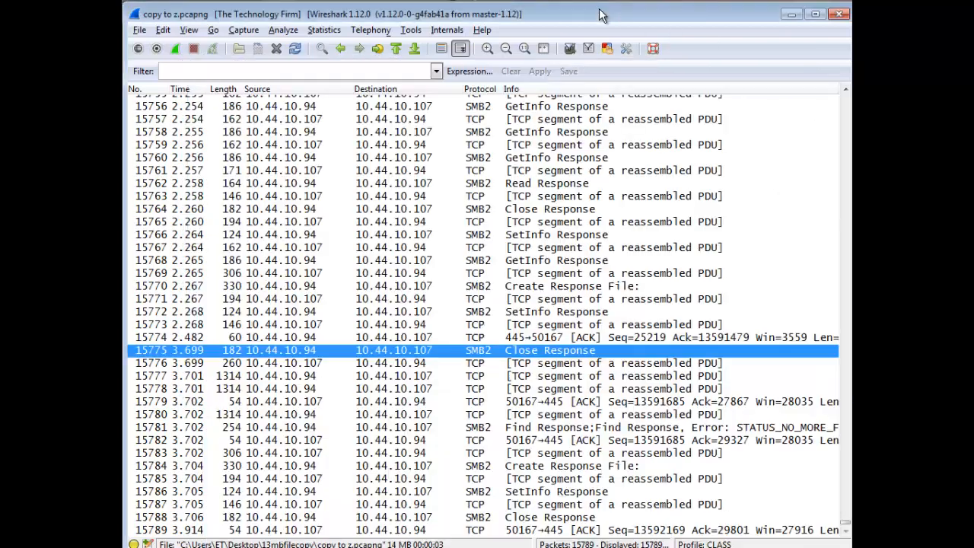
{"action": "left_click", "coordinate": [323, 30]}
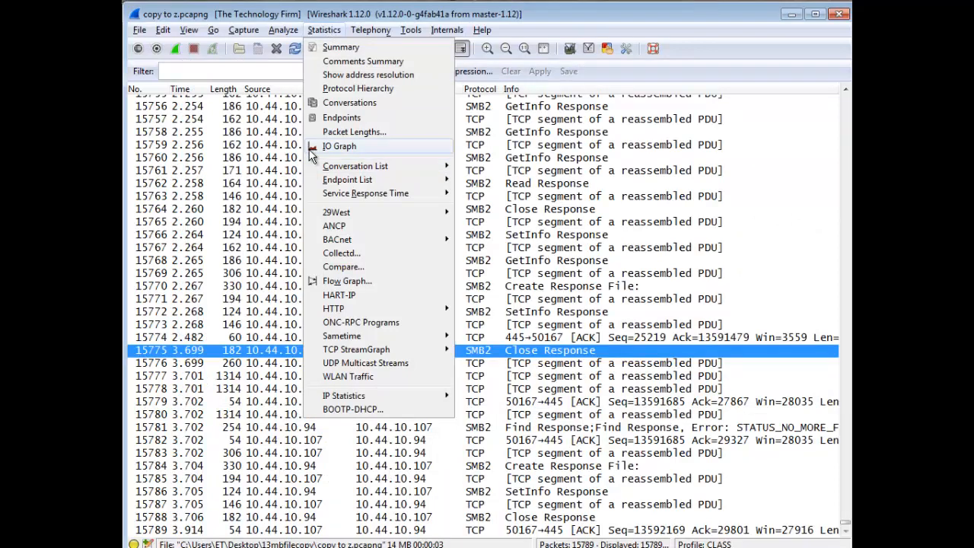
{"action": "left_click", "coordinate": [340, 146]}
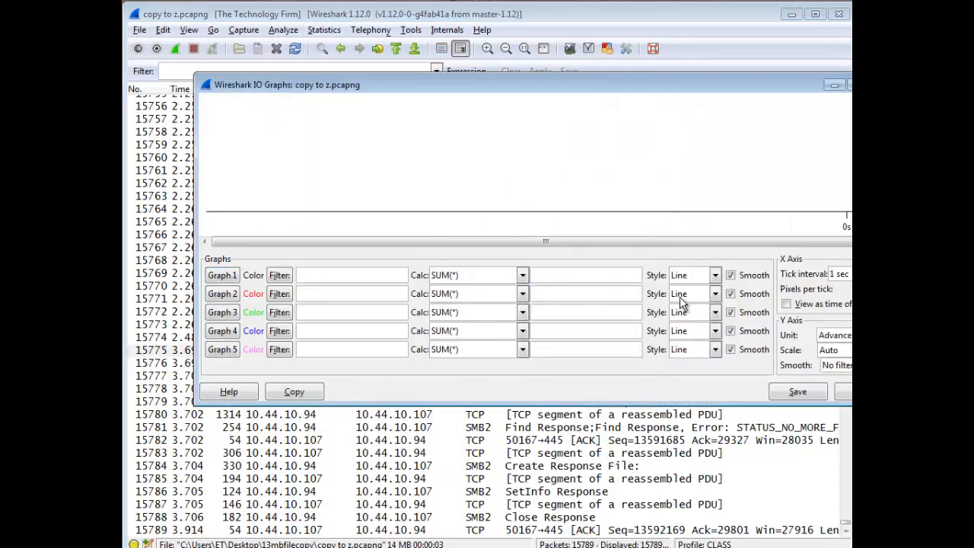
{"action": "left_click", "coordinate": [523, 275]}
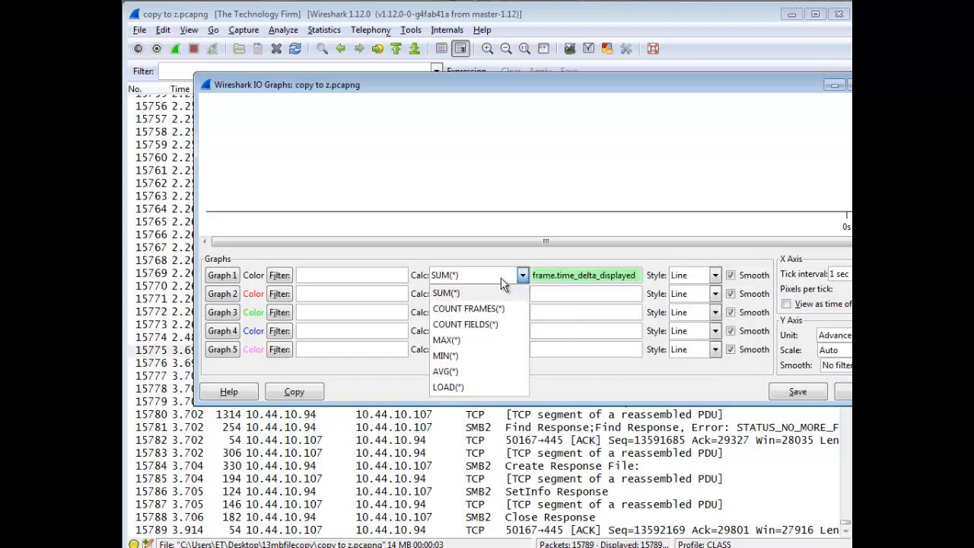
{"action": "left_click", "coordinate": [446, 371]}
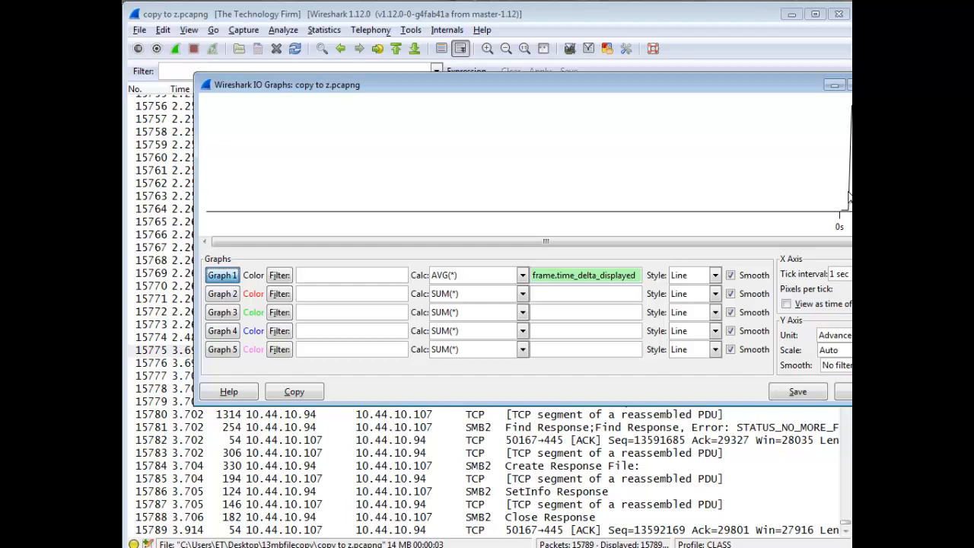
{"action": "mouse_move", "coordinate": [841, 281]}
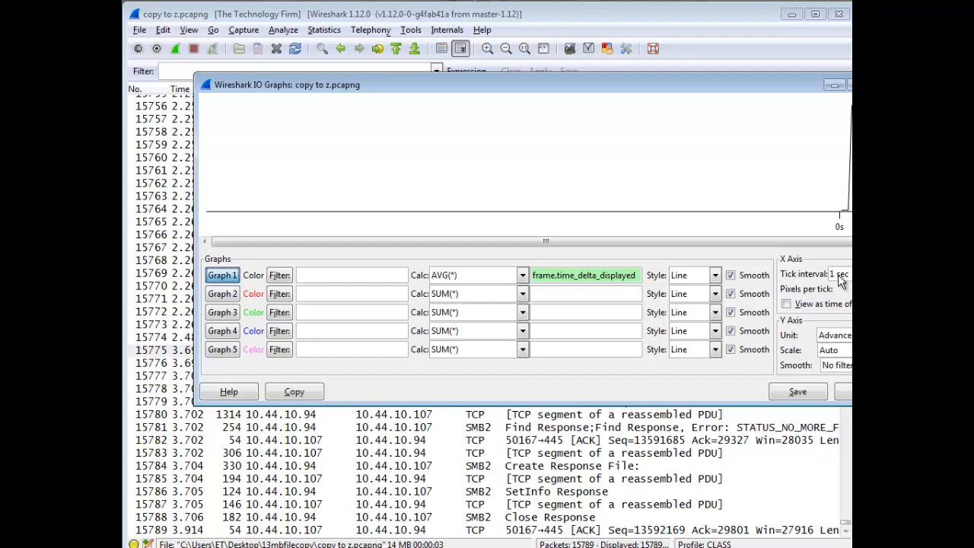
{"action": "left_click", "coordinate": [837, 274]}
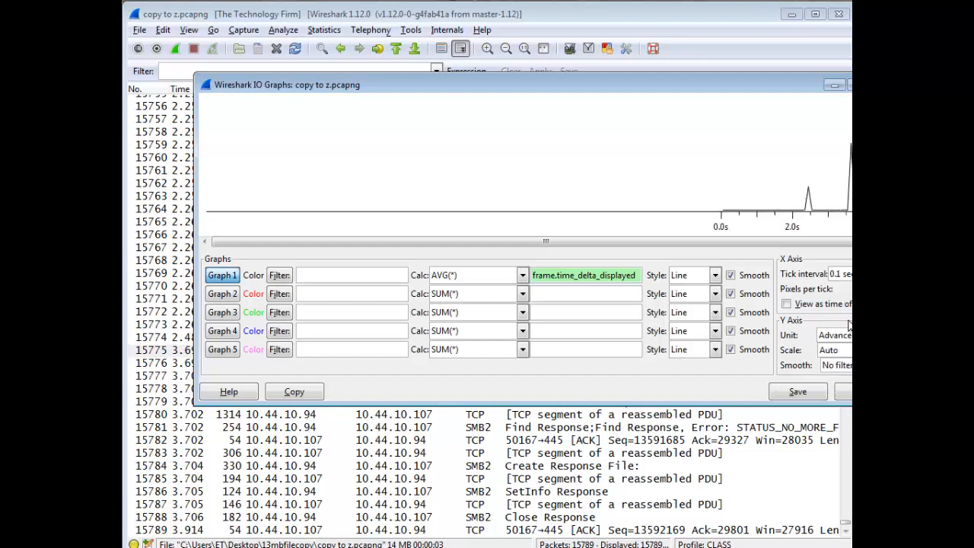
{"action": "mouse_move", "coordinate": [826, 220]}
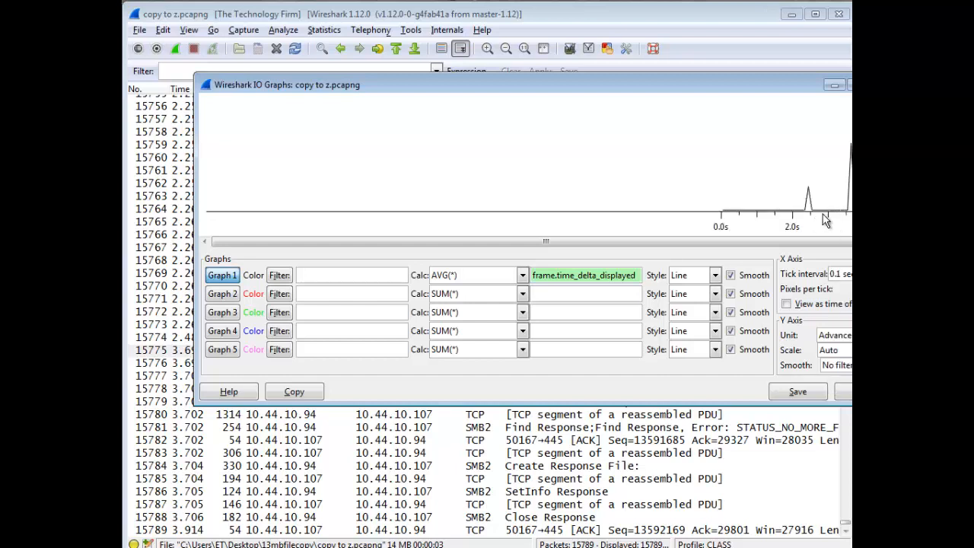
{"action": "mouse_move", "coordinate": [830, 213]}
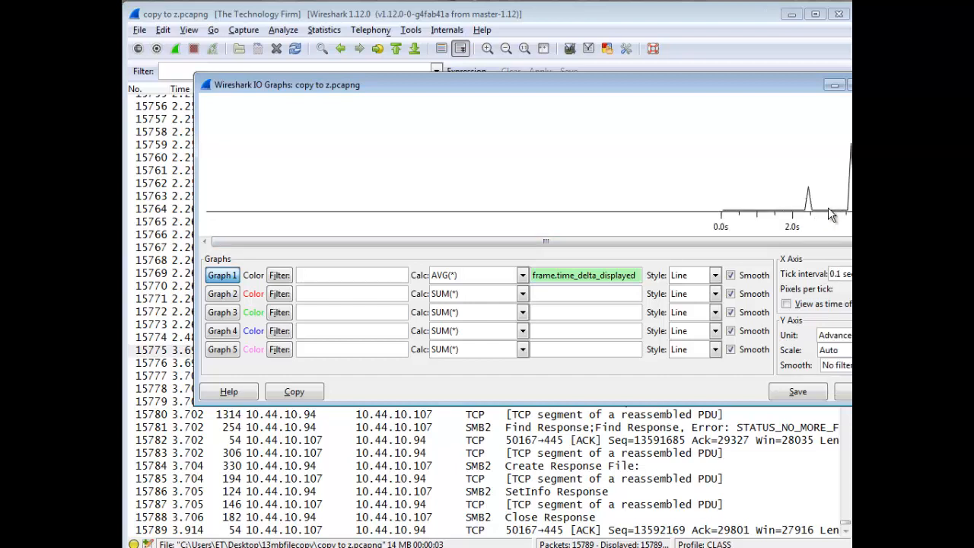
{"action": "mouse_move", "coordinate": [818, 213]}
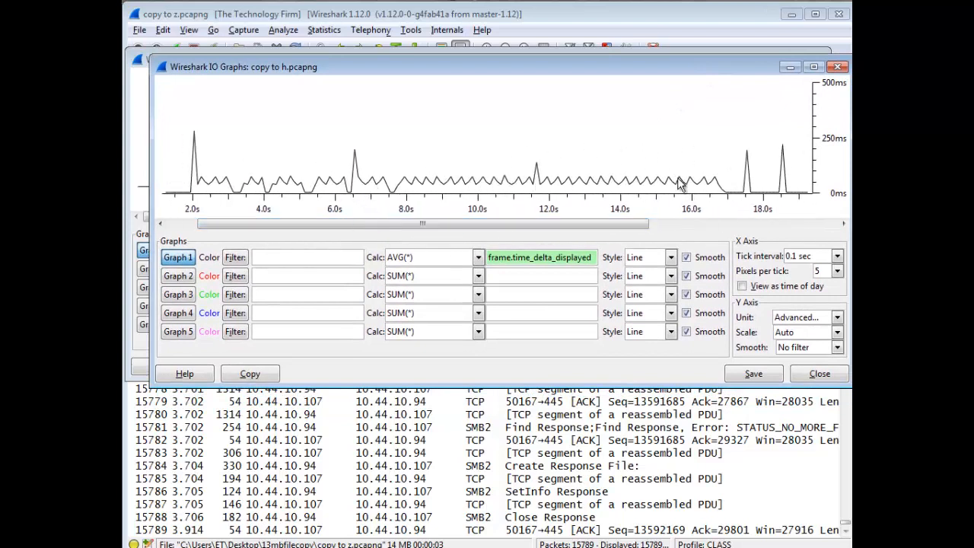
{"action": "mouse_move", "coordinate": [501, 191]}
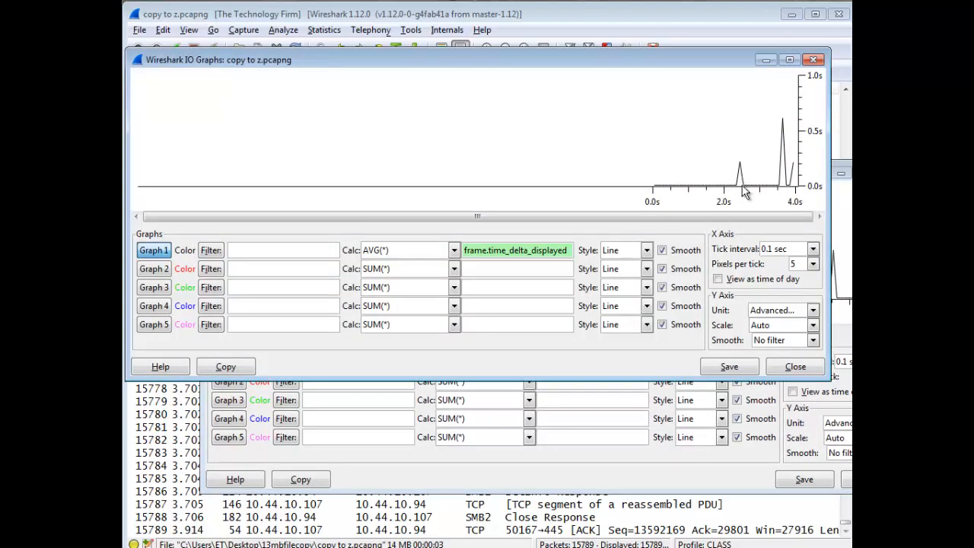
{"action": "mouse_move", "coordinate": [742, 193]}
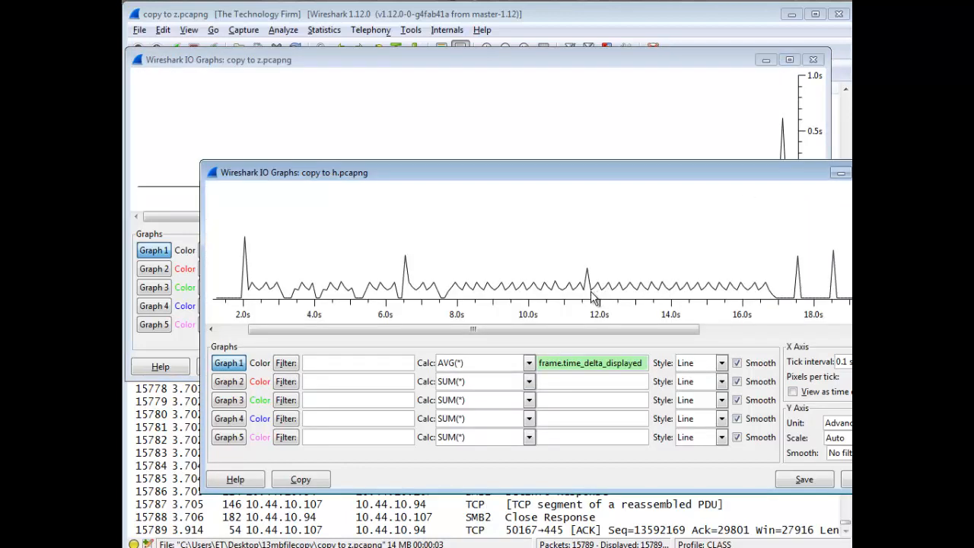
{"action": "mouse_move", "coordinate": [700, 303]}
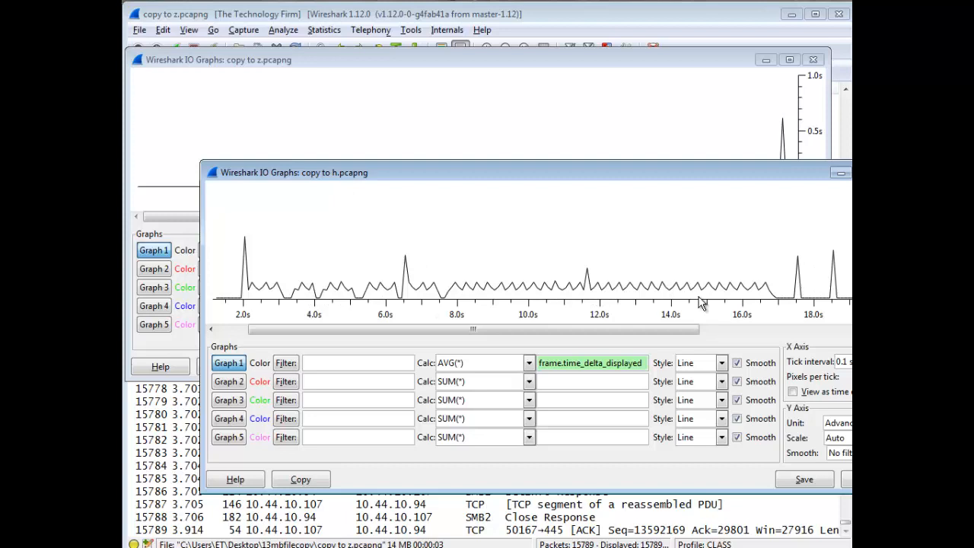
{"action": "mouse_move", "coordinate": [698, 276]}
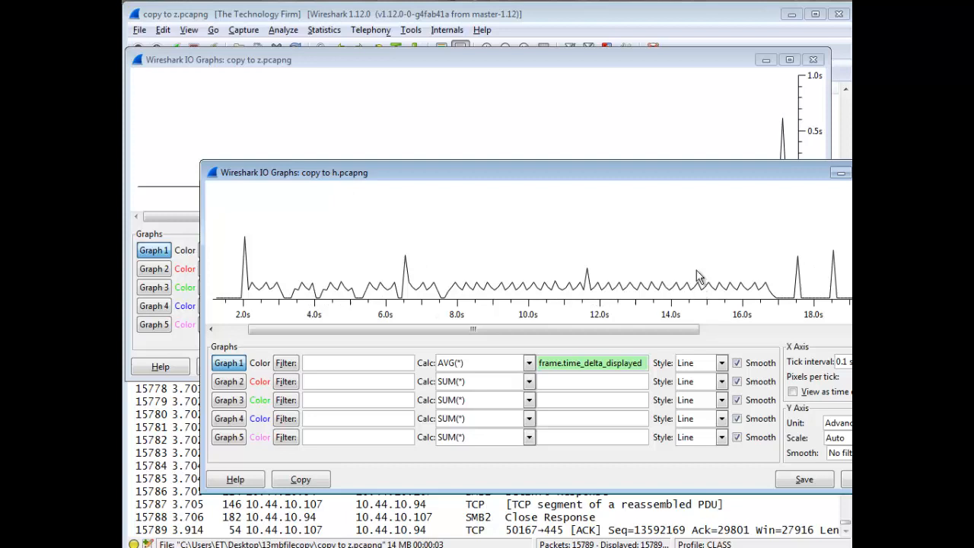
{"action": "mouse_move", "coordinate": [681, 180]}
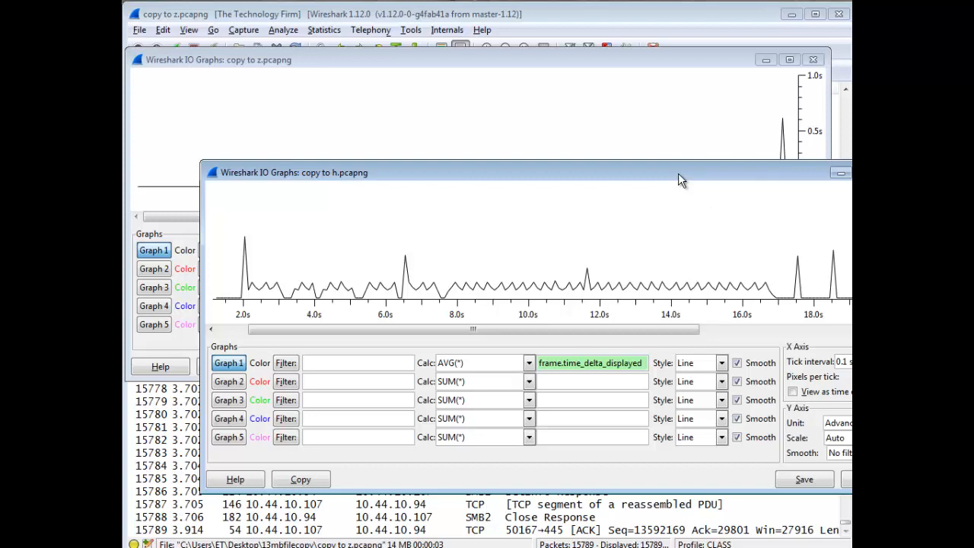
{"action": "mouse_move", "coordinate": [746, 199]}
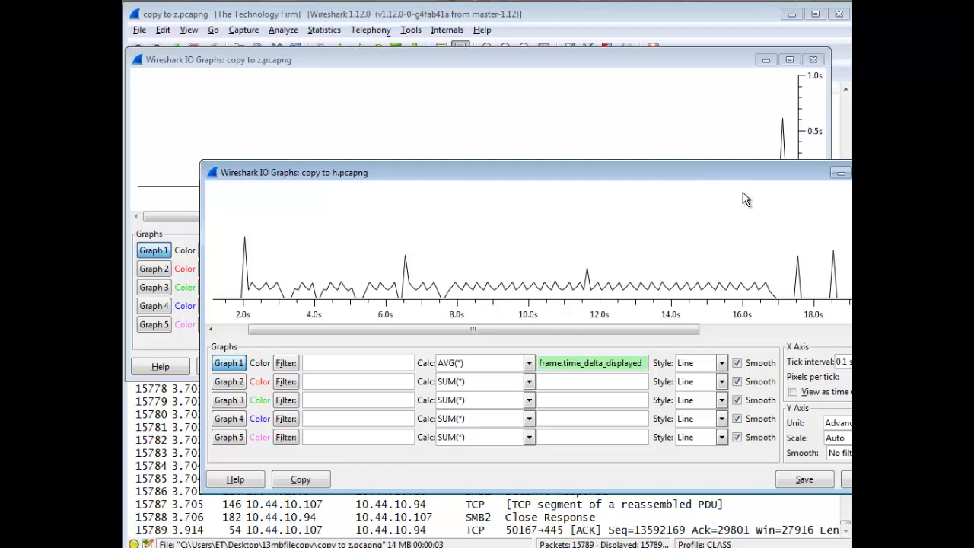
{"action": "mouse_move", "coordinate": [649, 211]}
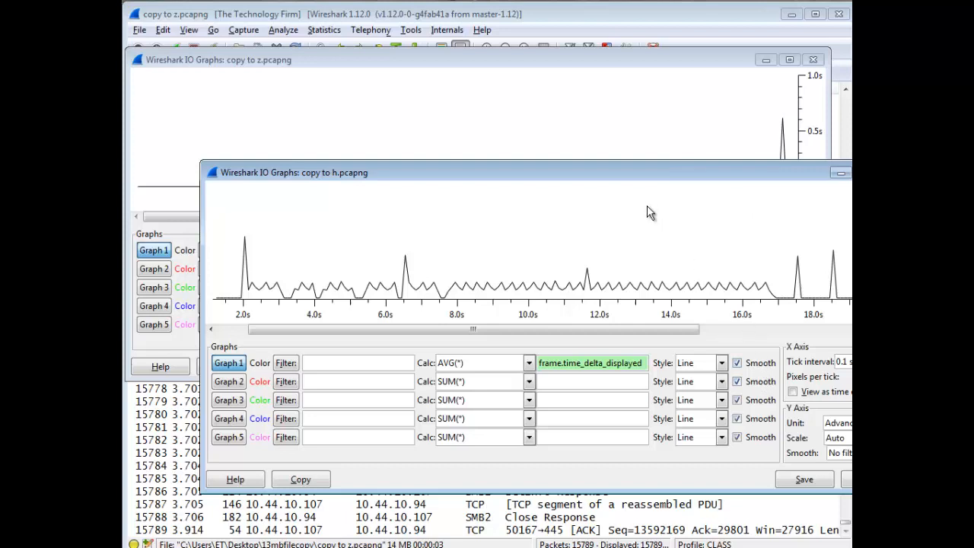
{"action": "mouse_move", "coordinate": [647, 220]}
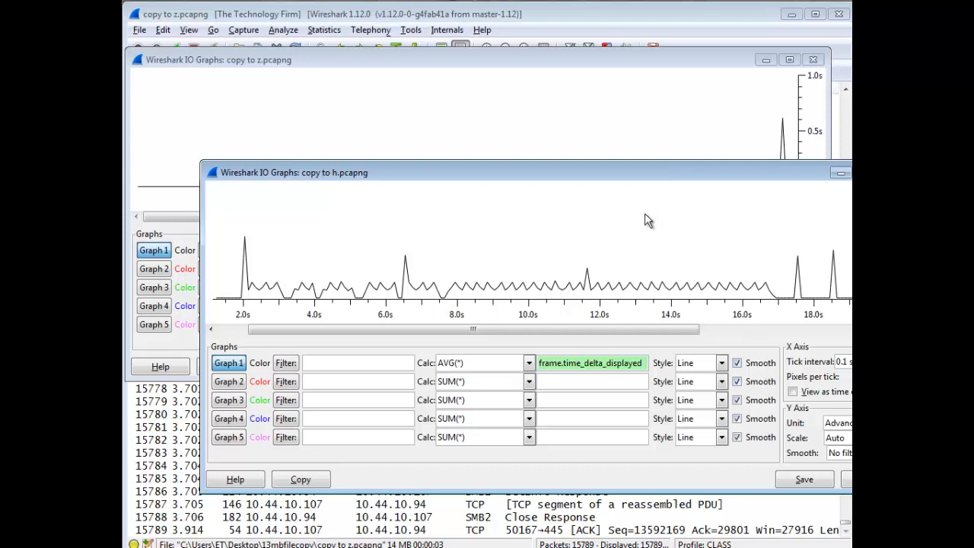
{"action": "mouse_move", "coordinate": [668, 291]}
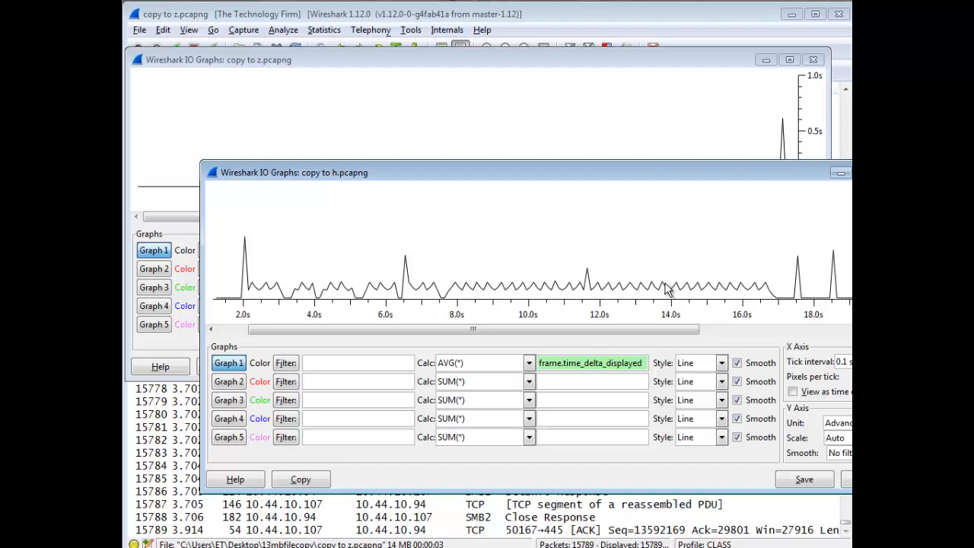
{"action": "mouse_move", "coordinate": [704, 424]}
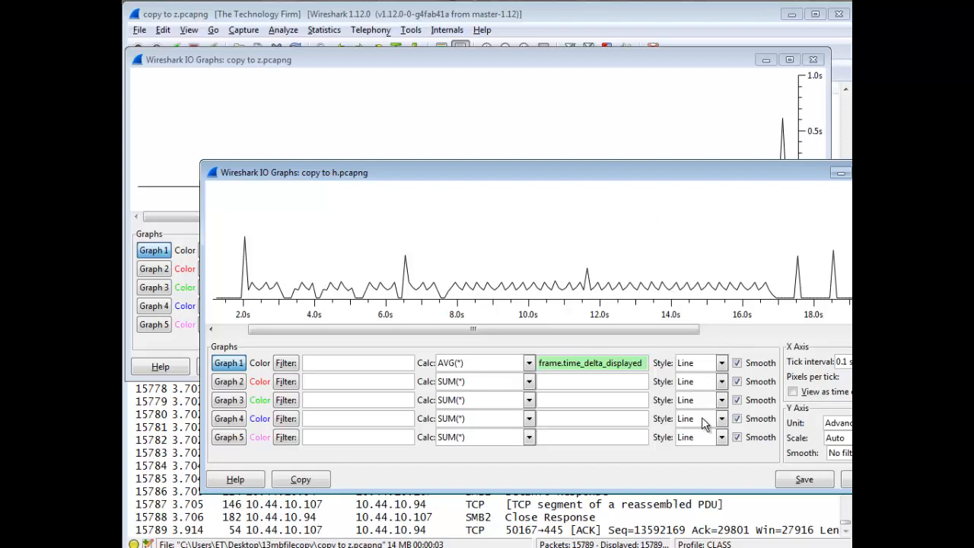
{"action": "mouse_move", "coordinate": [703, 423]}
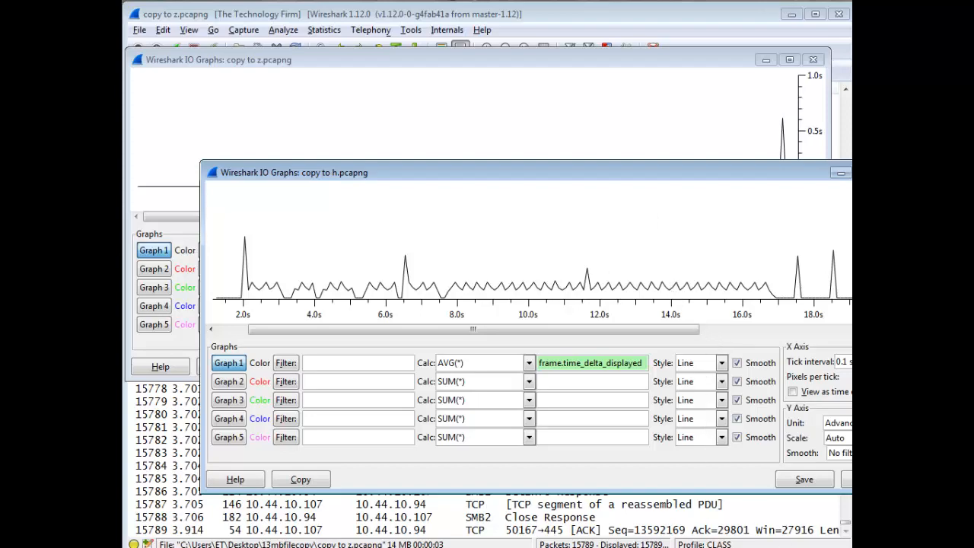